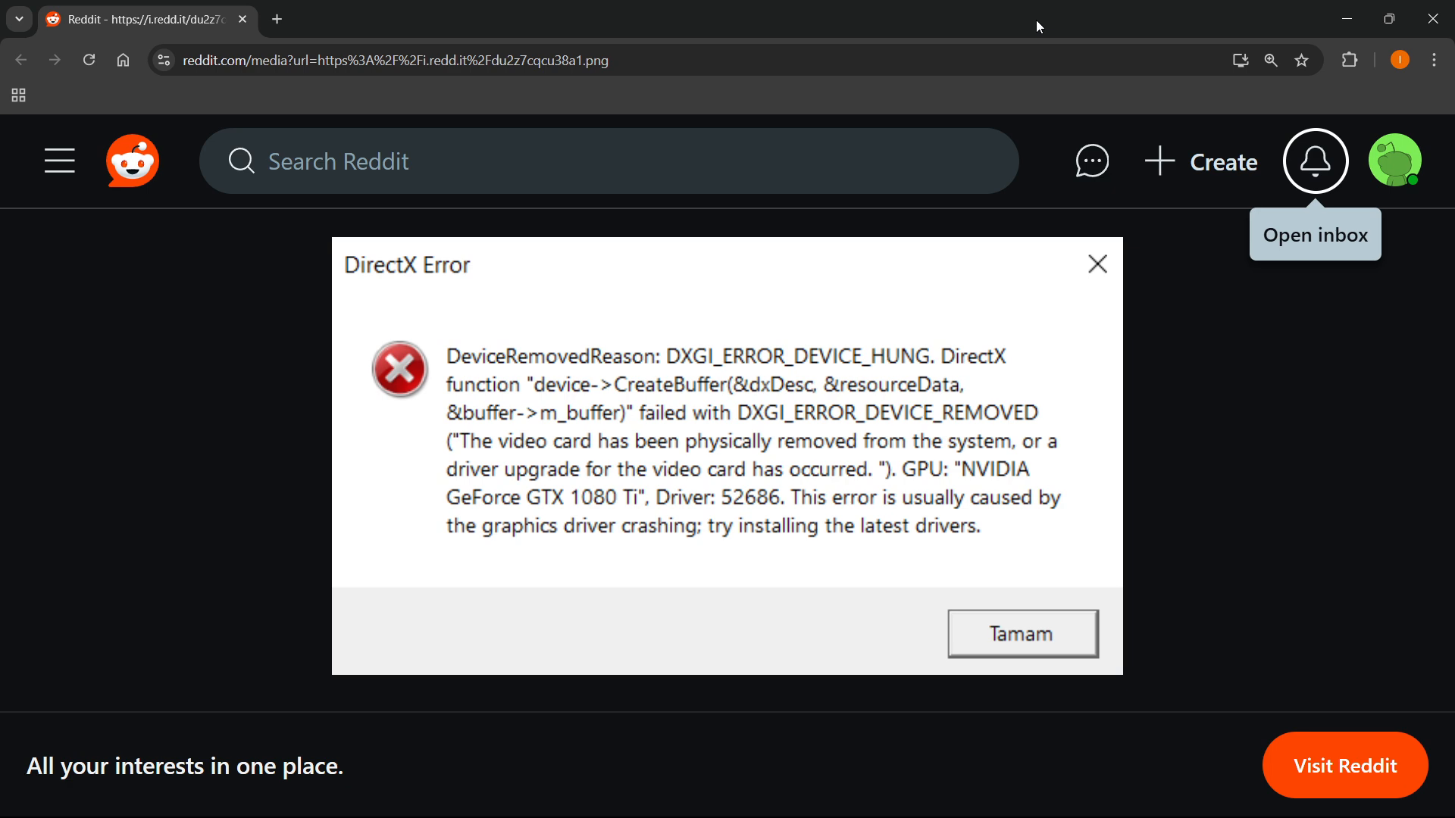
pyautogui.moveTo(841, 280)
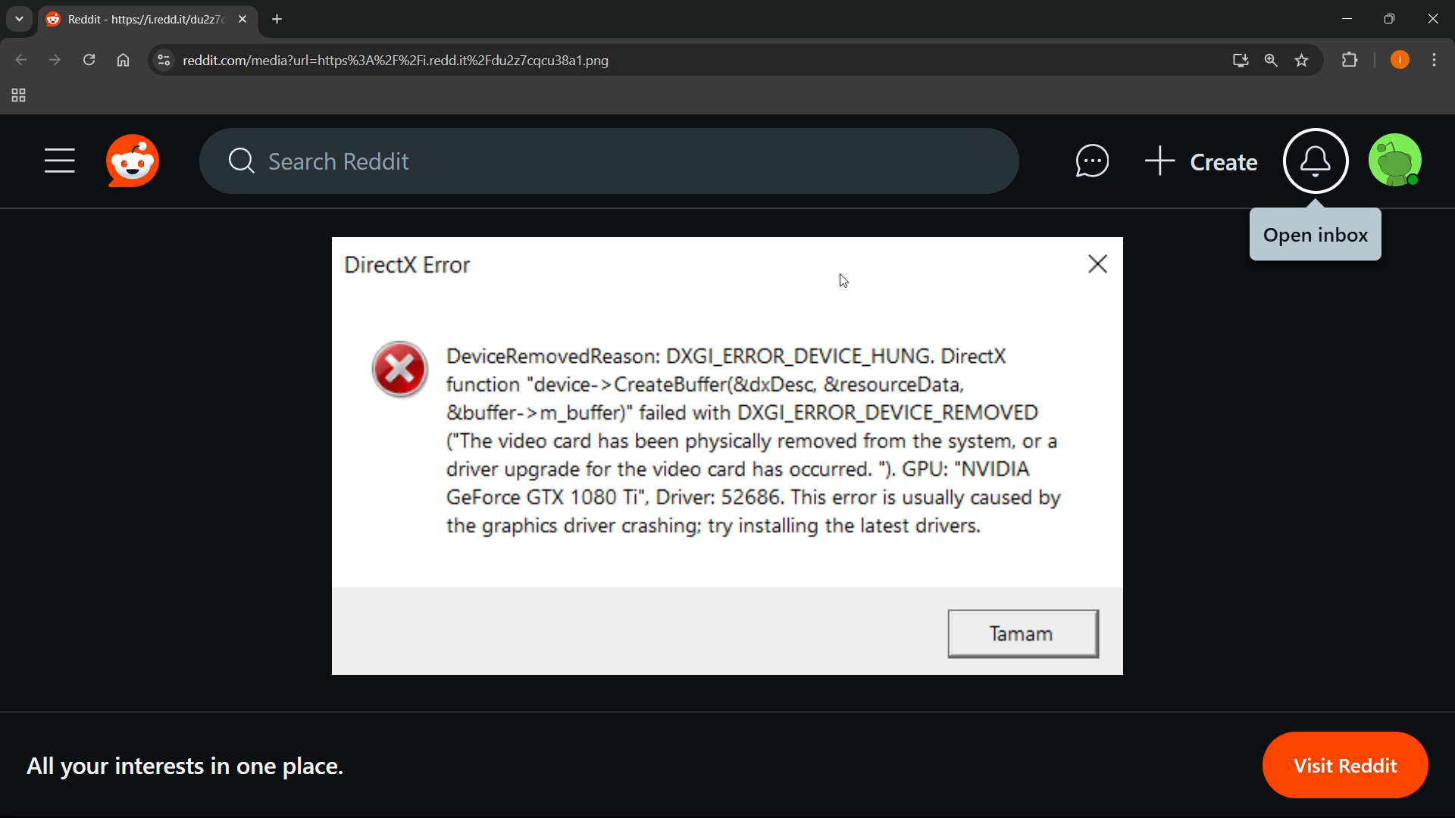
pyautogui.moveTo(700, 365)
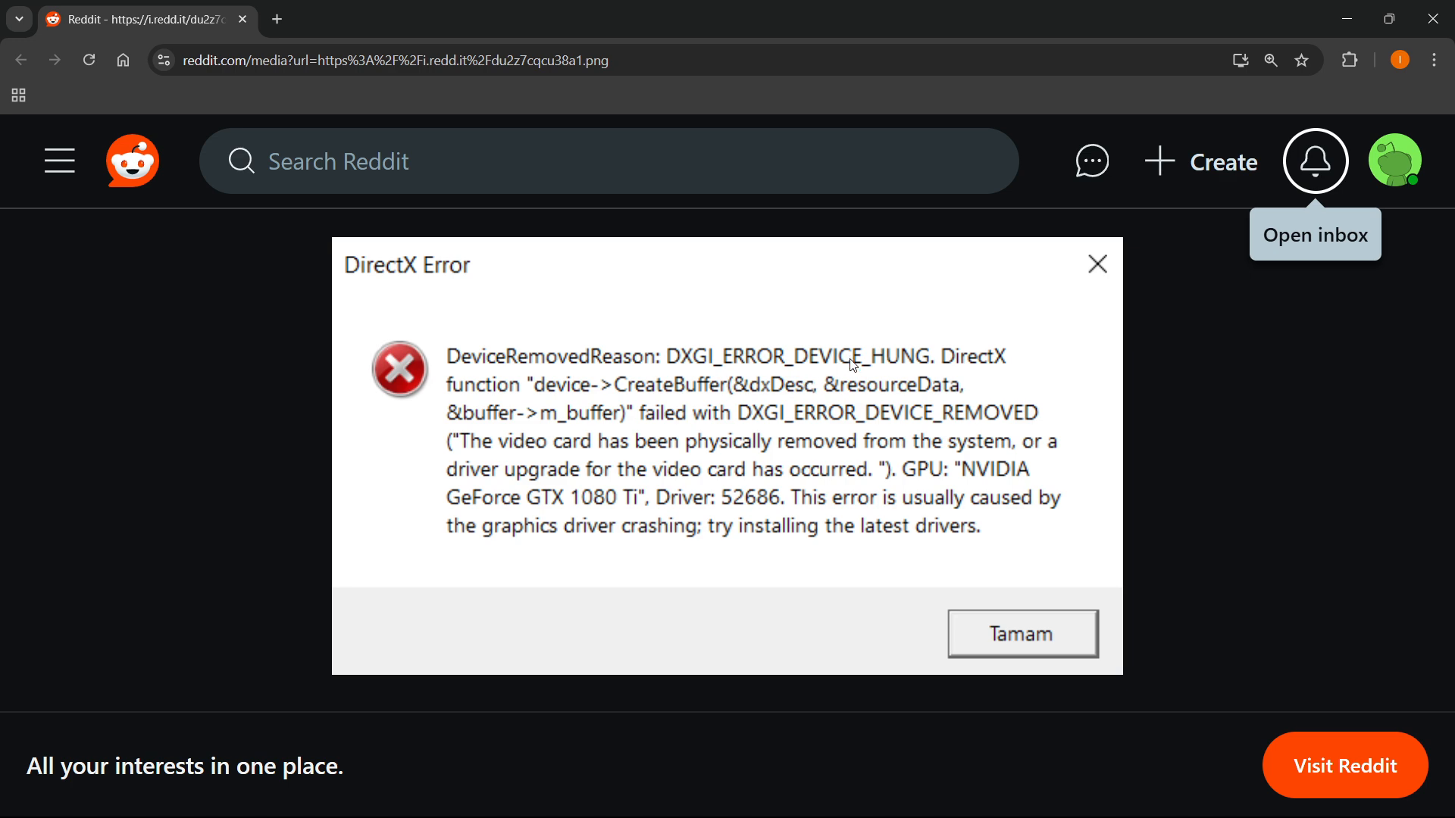
pyautogui.moveTo(838, 349)
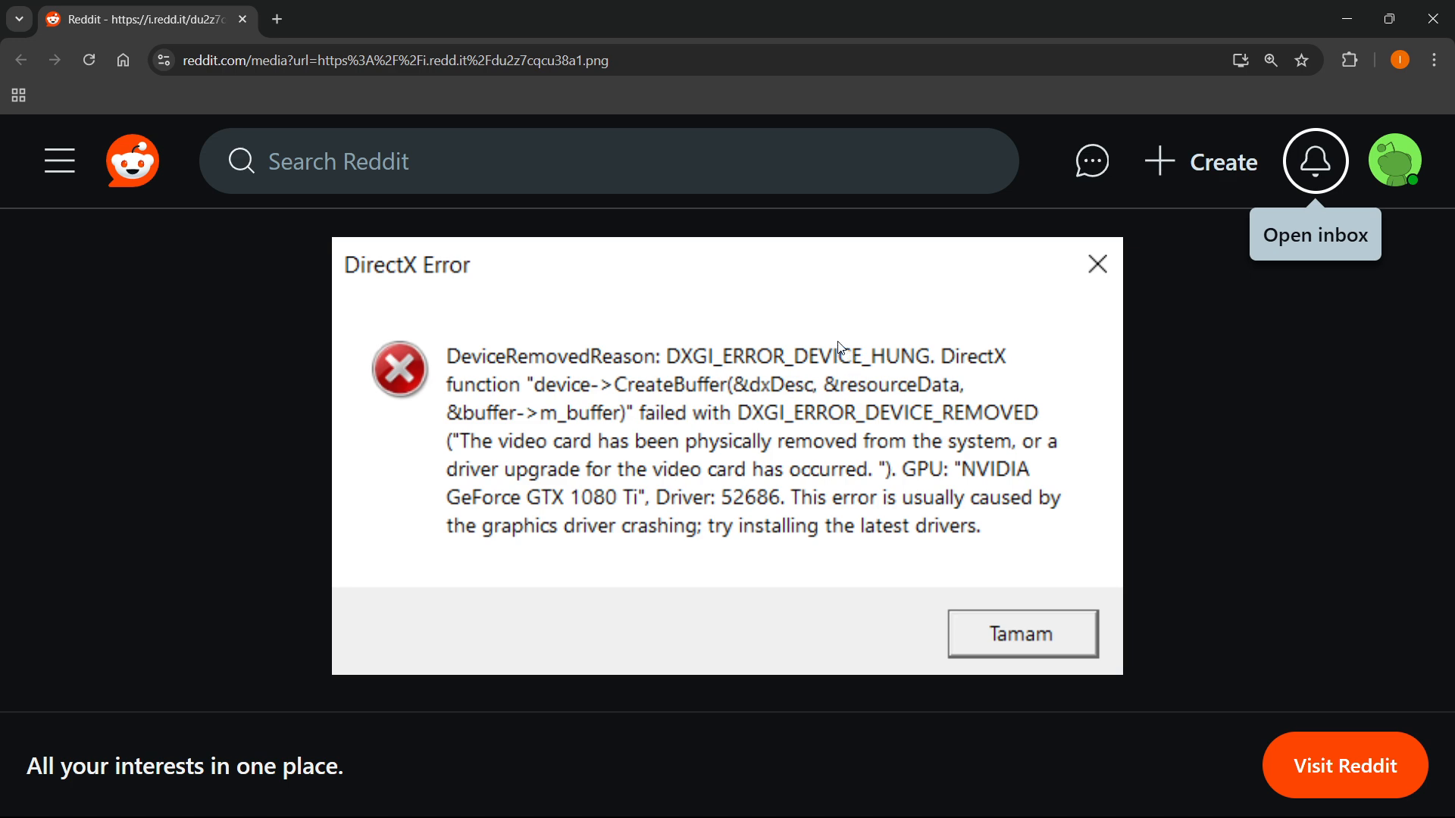
pyautogui.moveTo(826, 348)
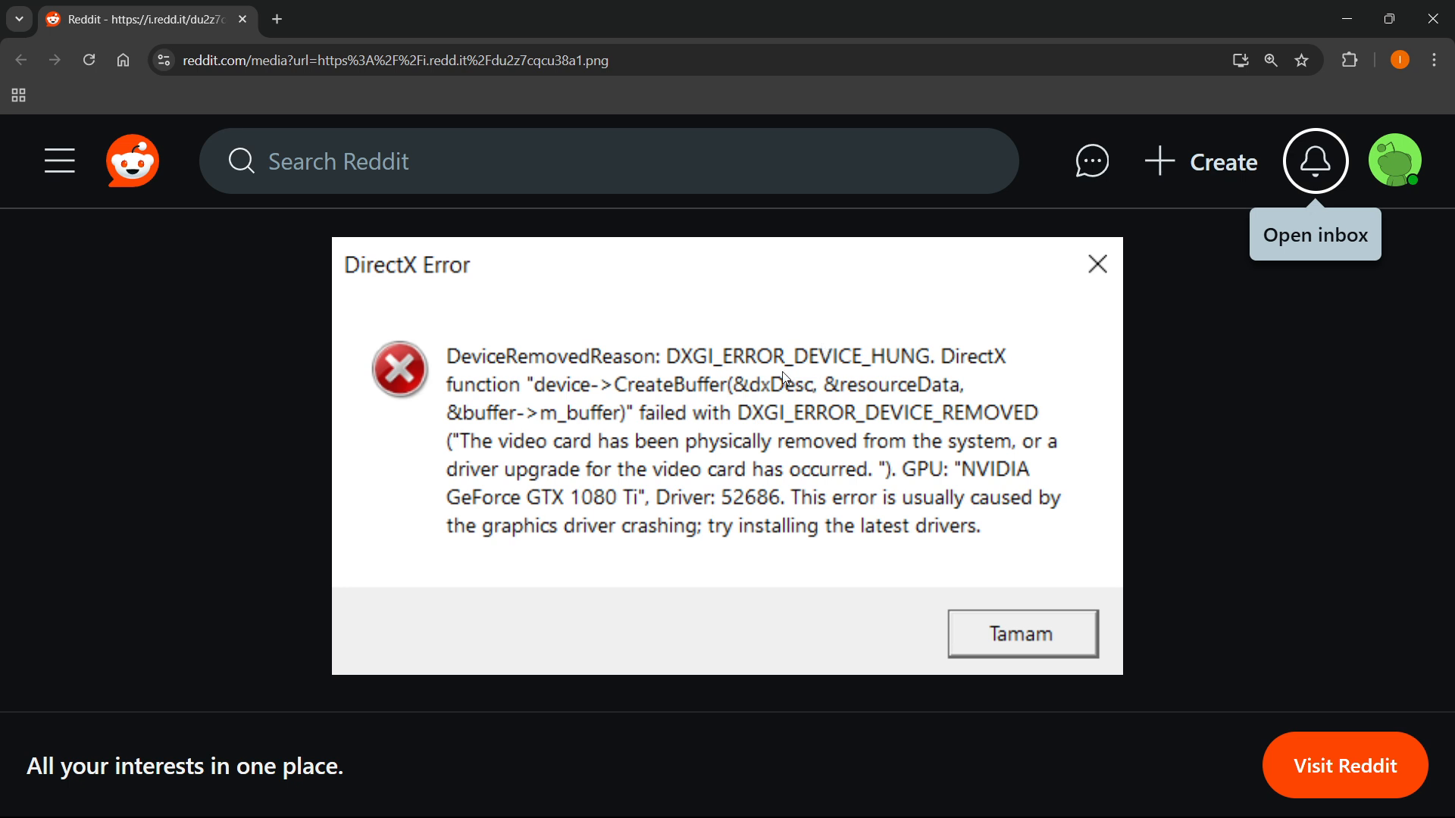
pyautogui.moveTo(1227, 146)
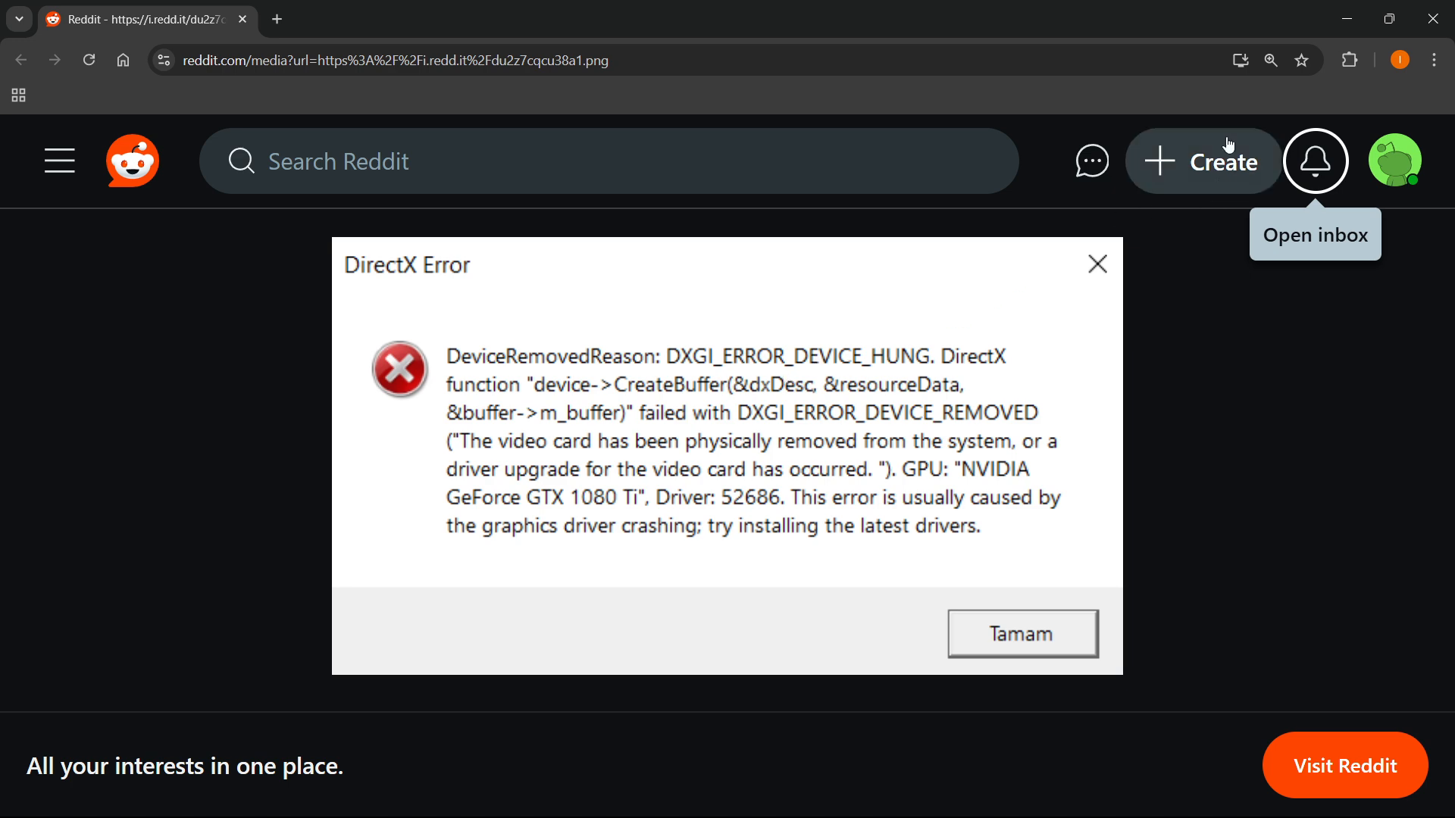
pyautogui.moveTo(1350, 18)
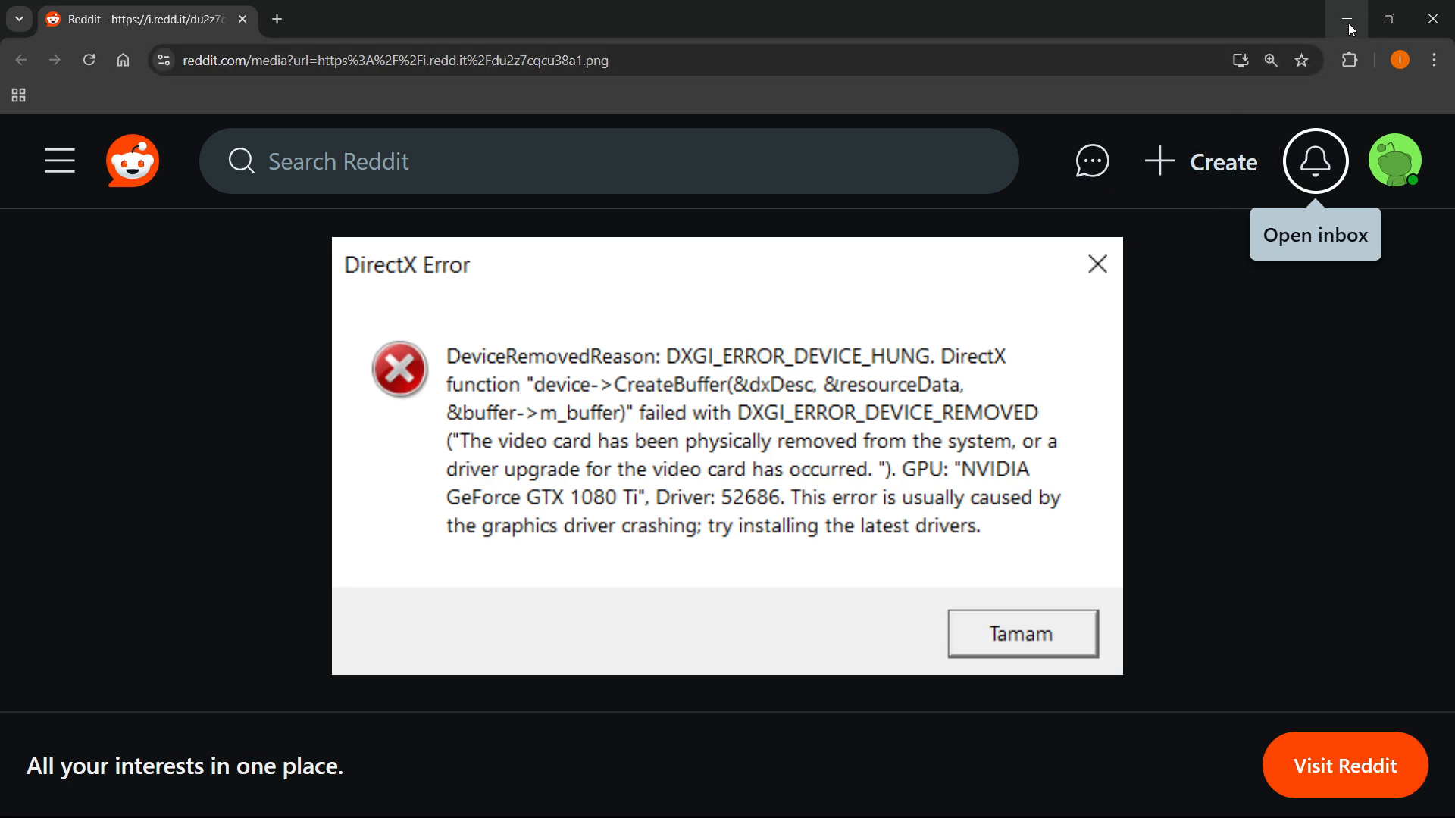
pyautogui.moveTo(1346, 20)
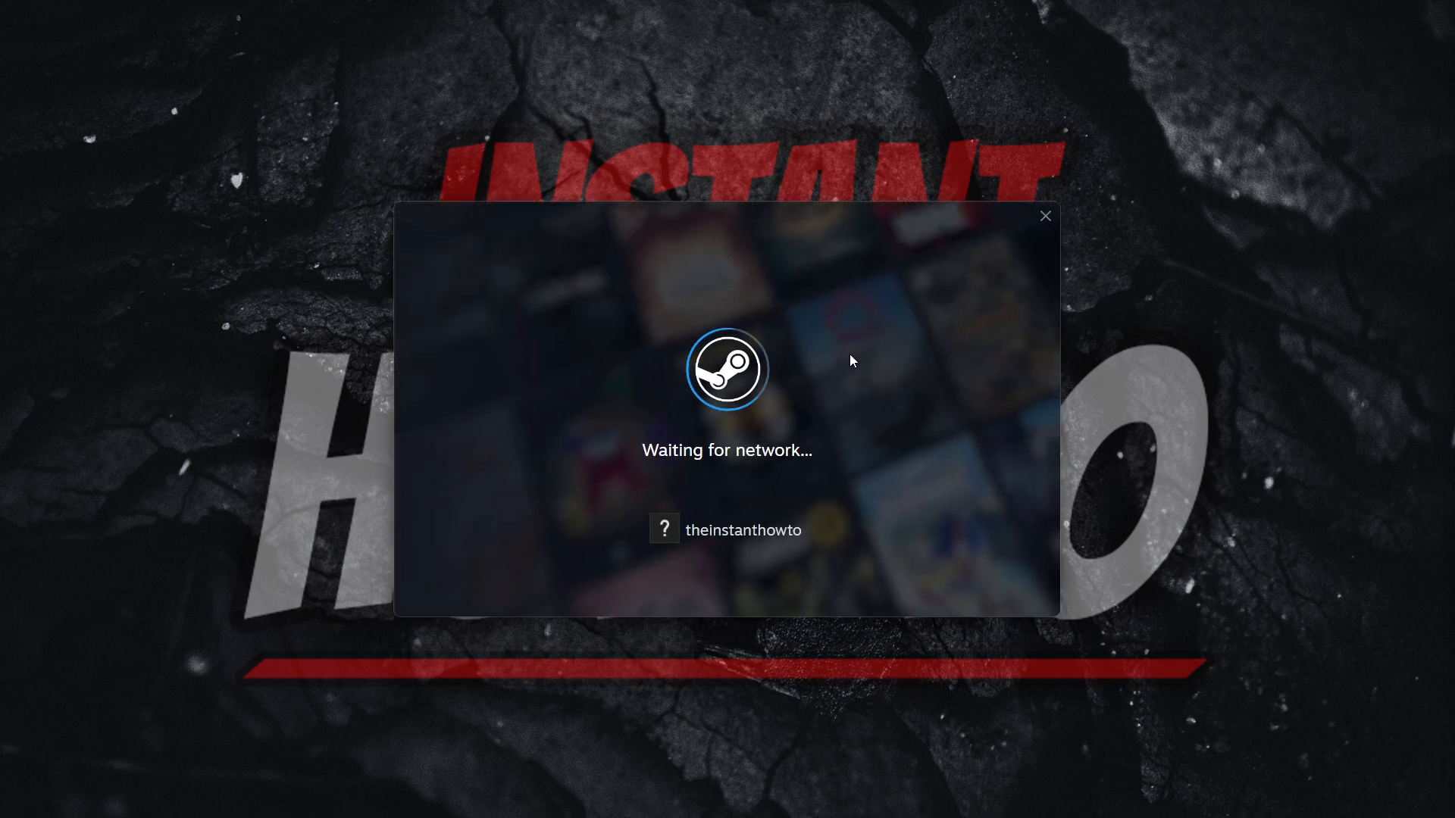
pyautogui.moveTo(793, 299)
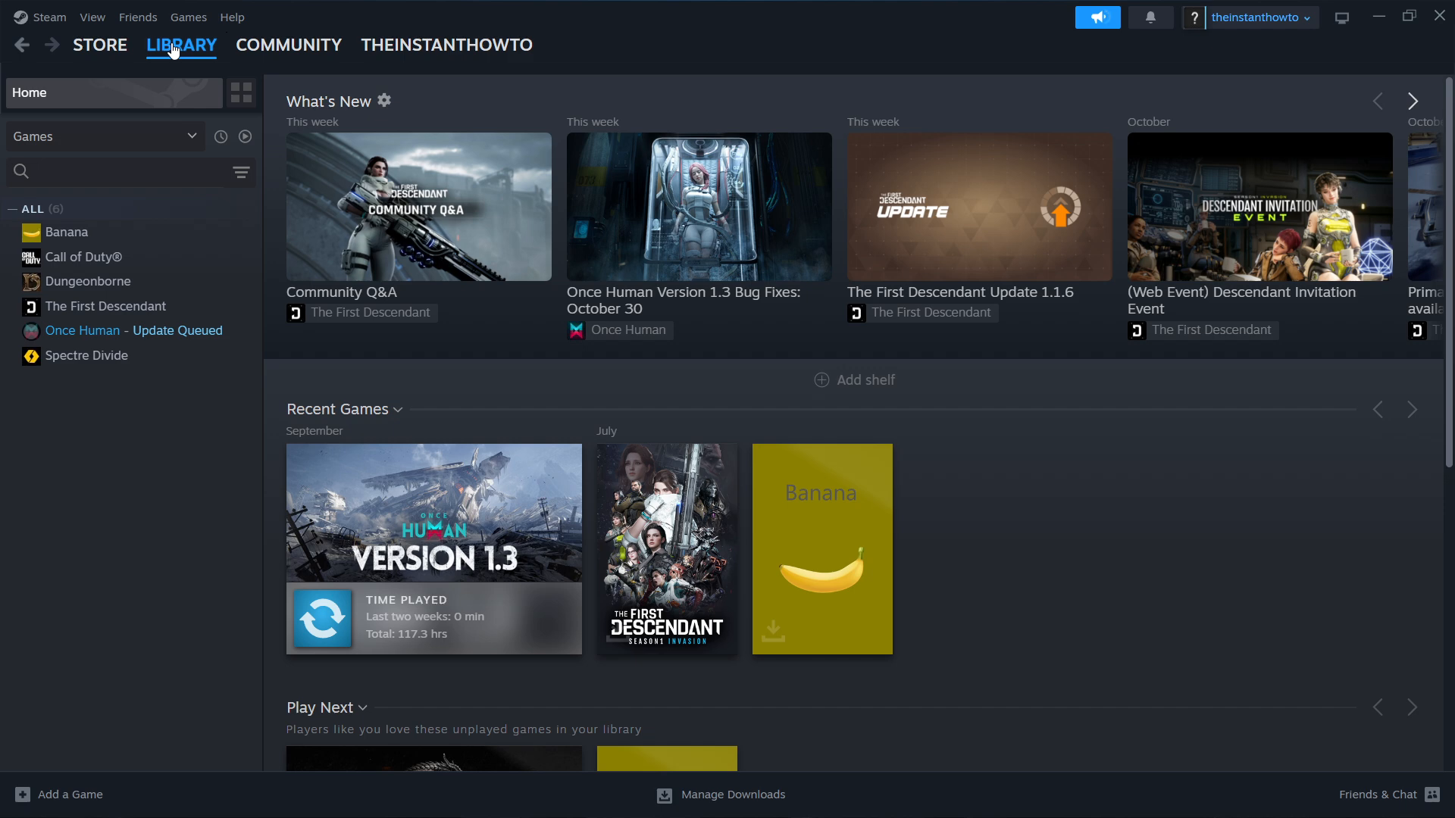
pyautogui.moveTo(90, 253)
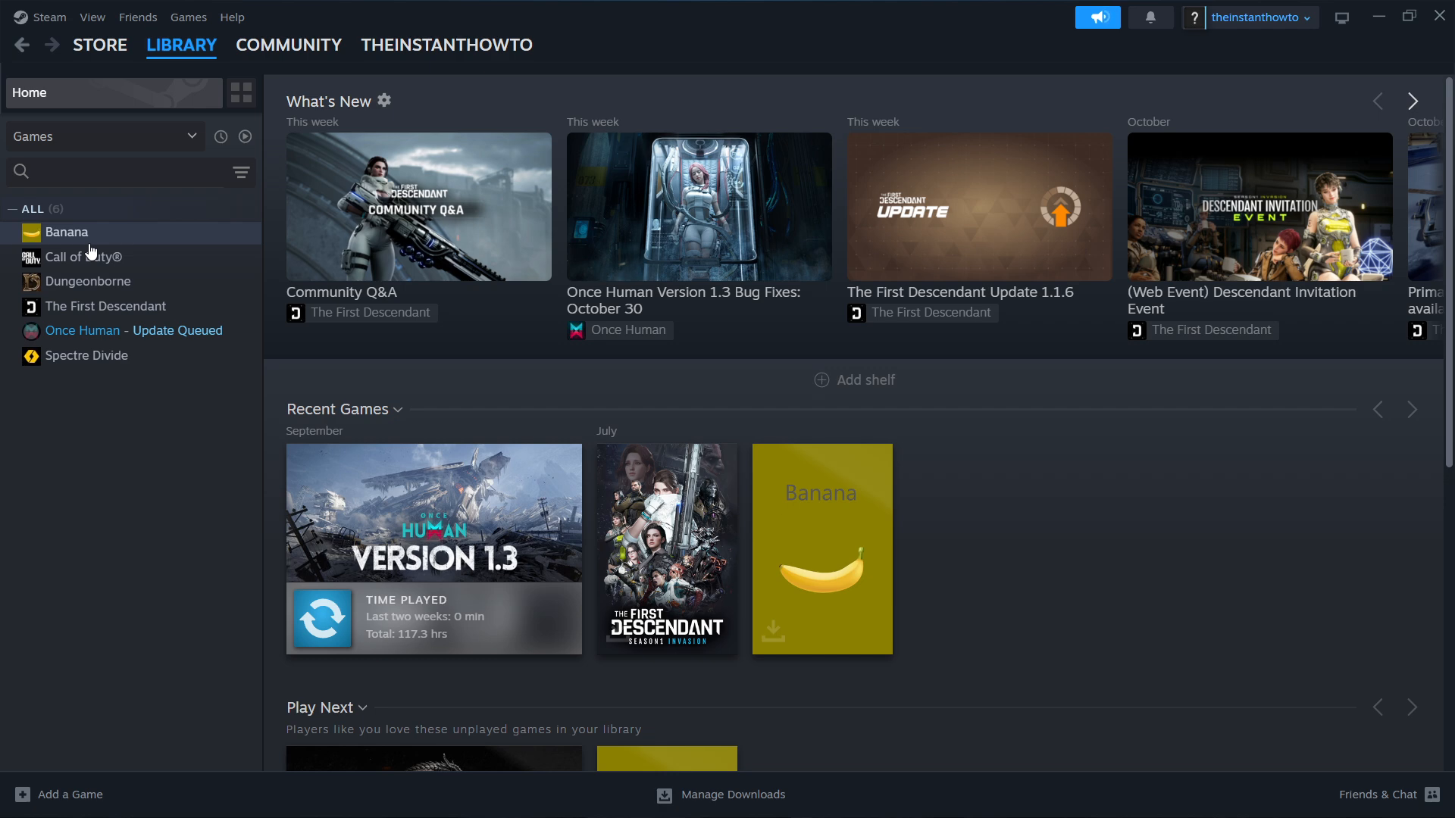
# Show Once Human's Properties on the Installed Files section with the 71.47 GB install
pyautogui.rightClick(82, 330)
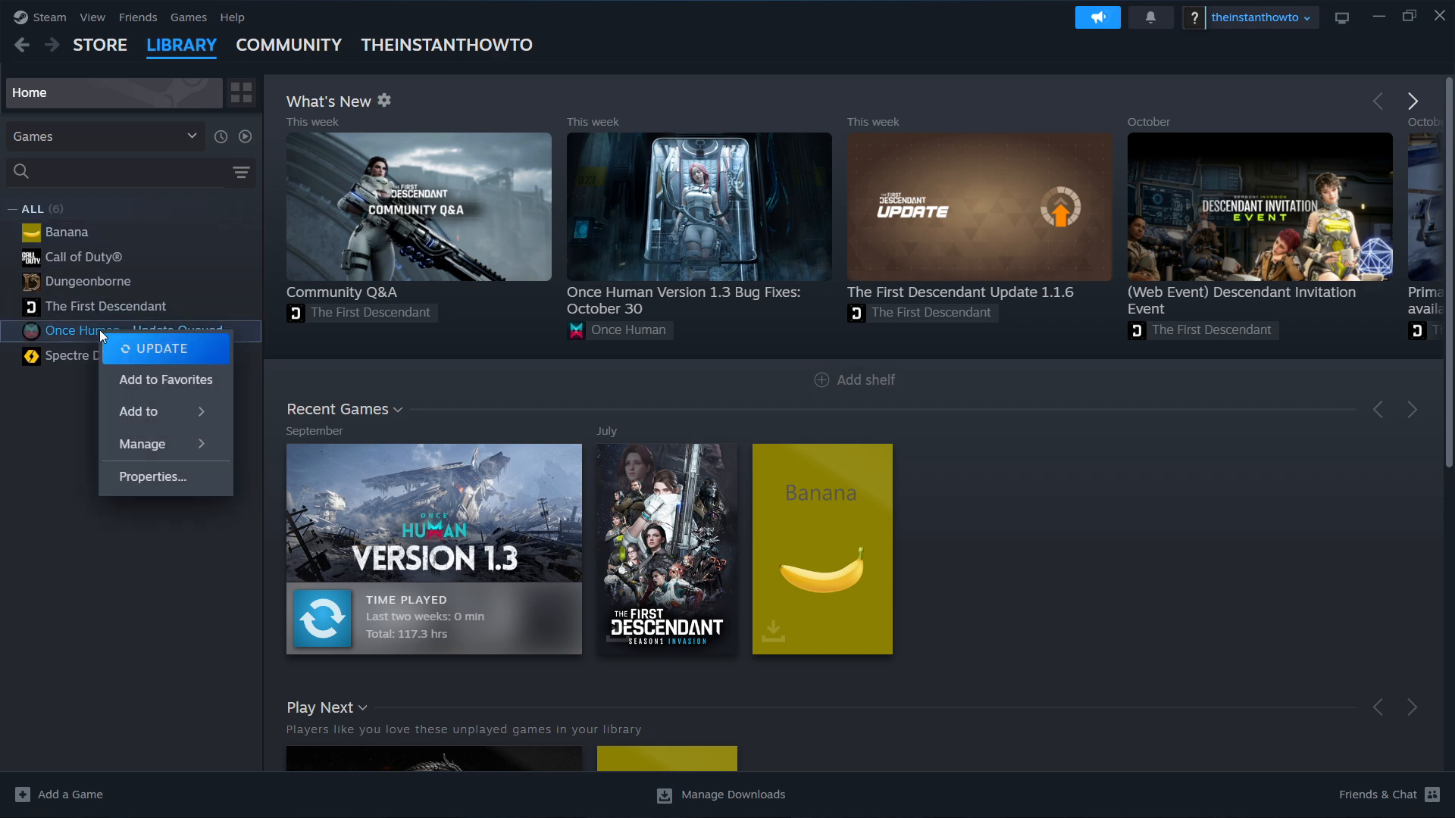
pyautogui.click(151, 476)
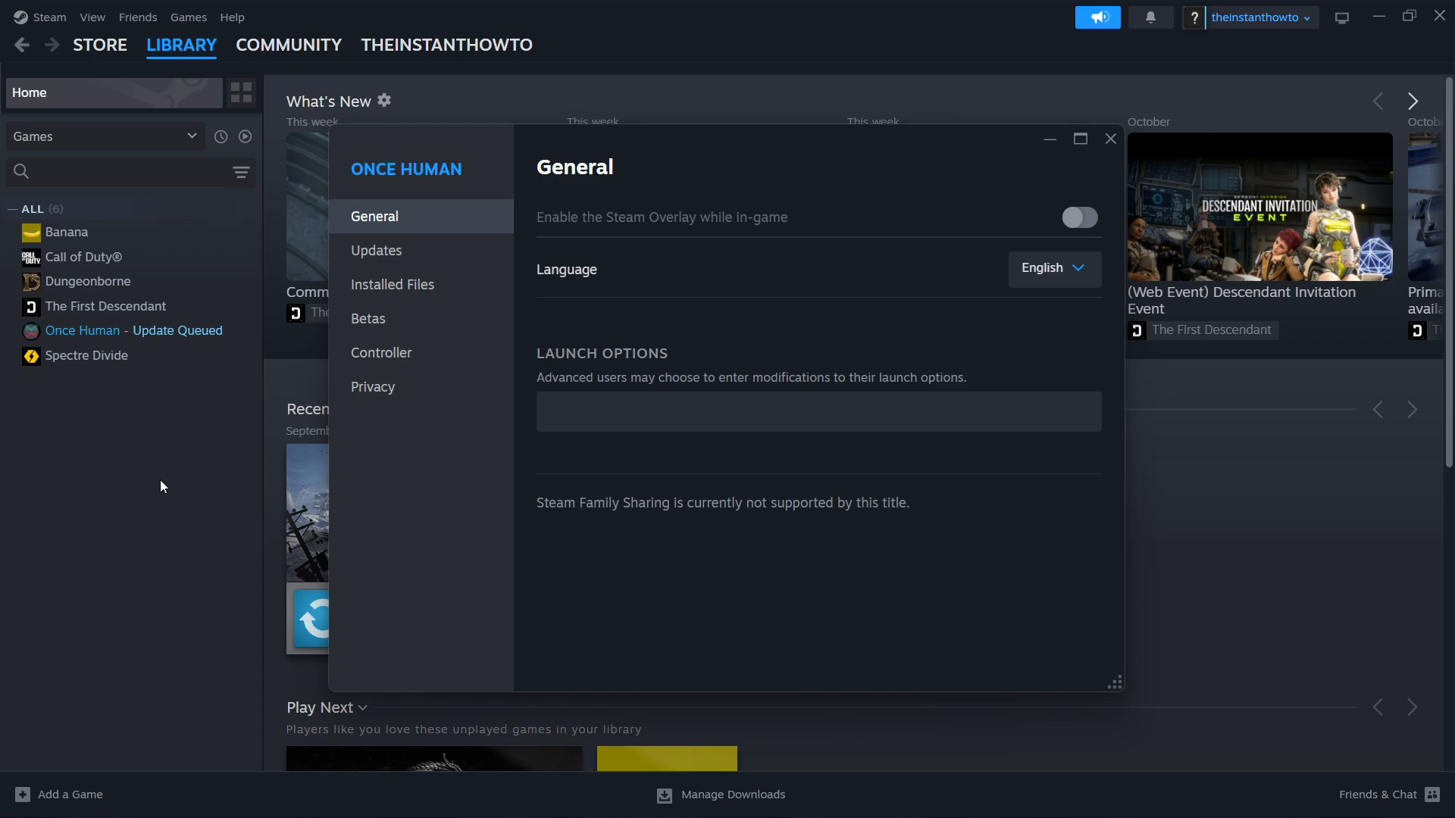
pyautogui.click(391, 284)
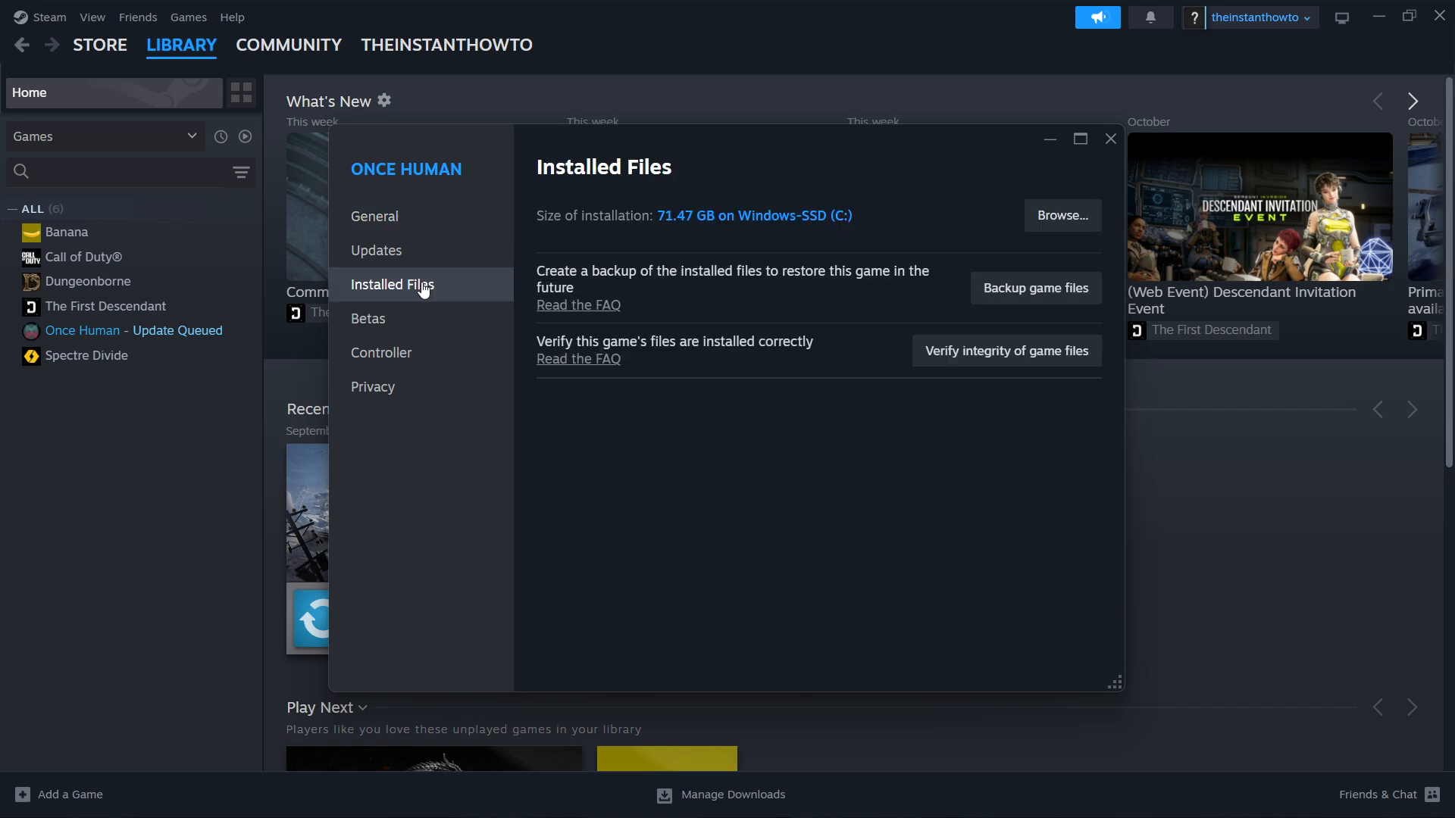
pyautogui.moveTo(1061, 216)
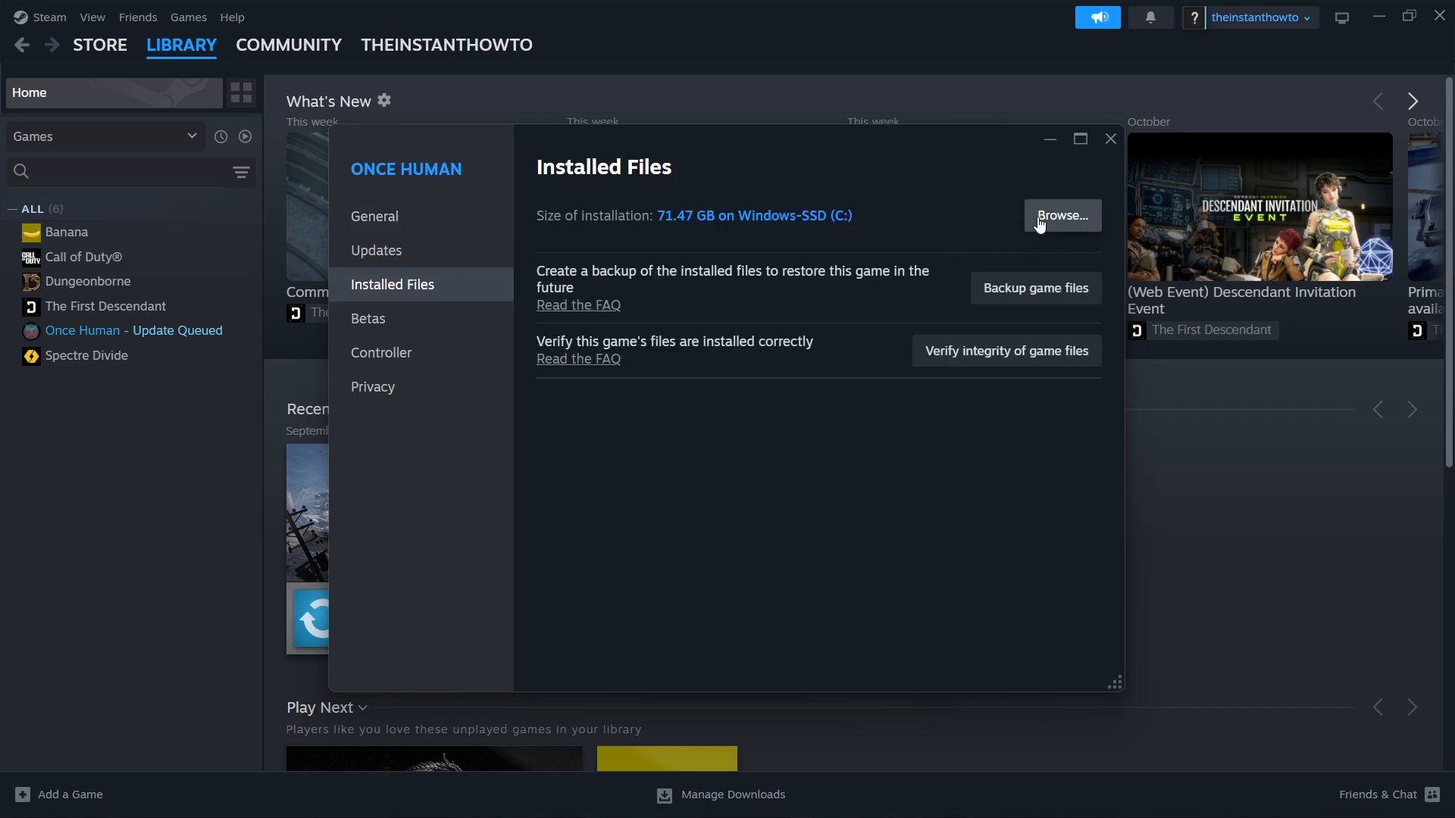
pyautogui.moveTo(1002, 26)
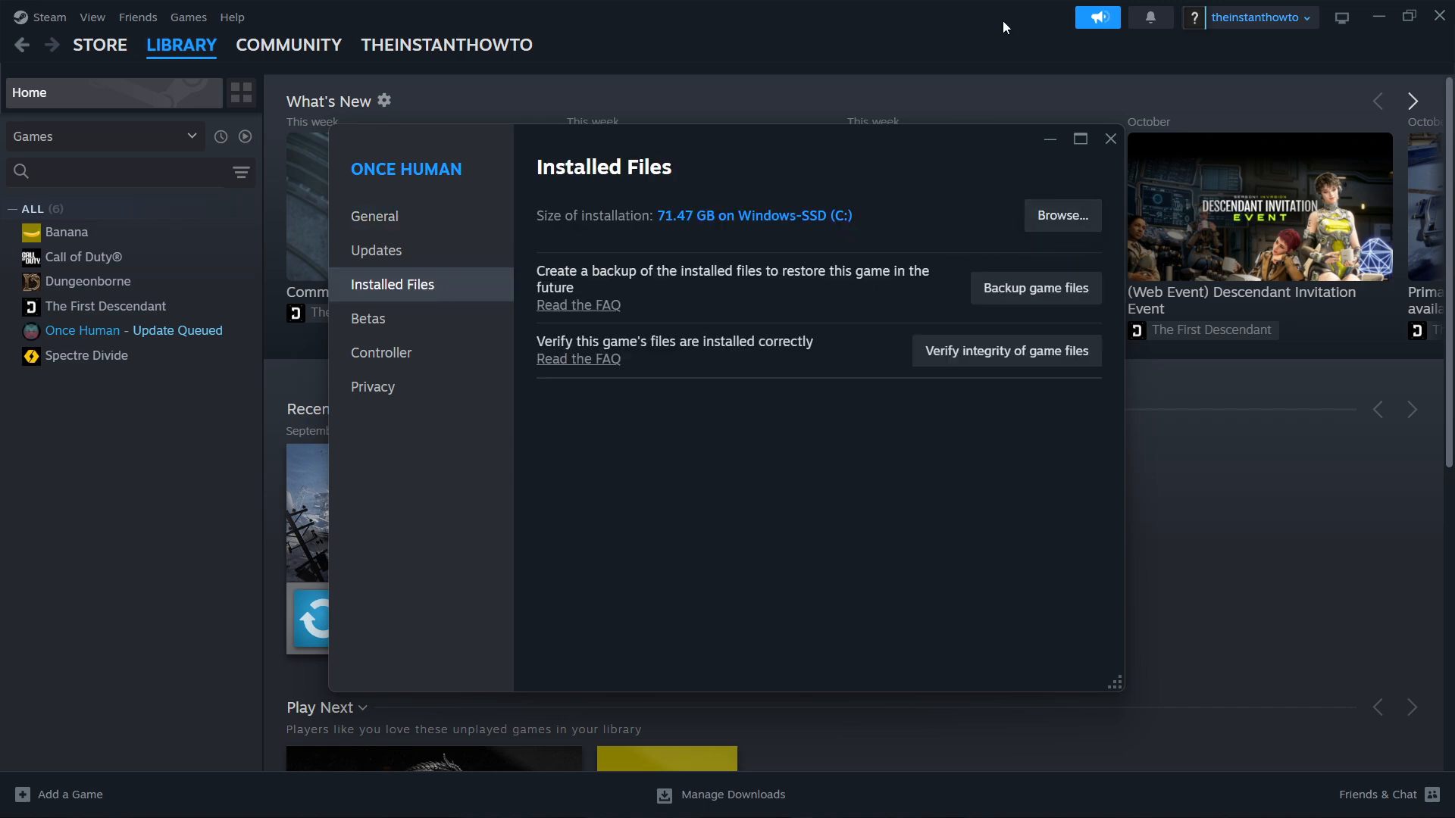
# Browse the Once Human install folder and search it for 'shader_cache', finding no matches
pyautogui.click(1061, 215)
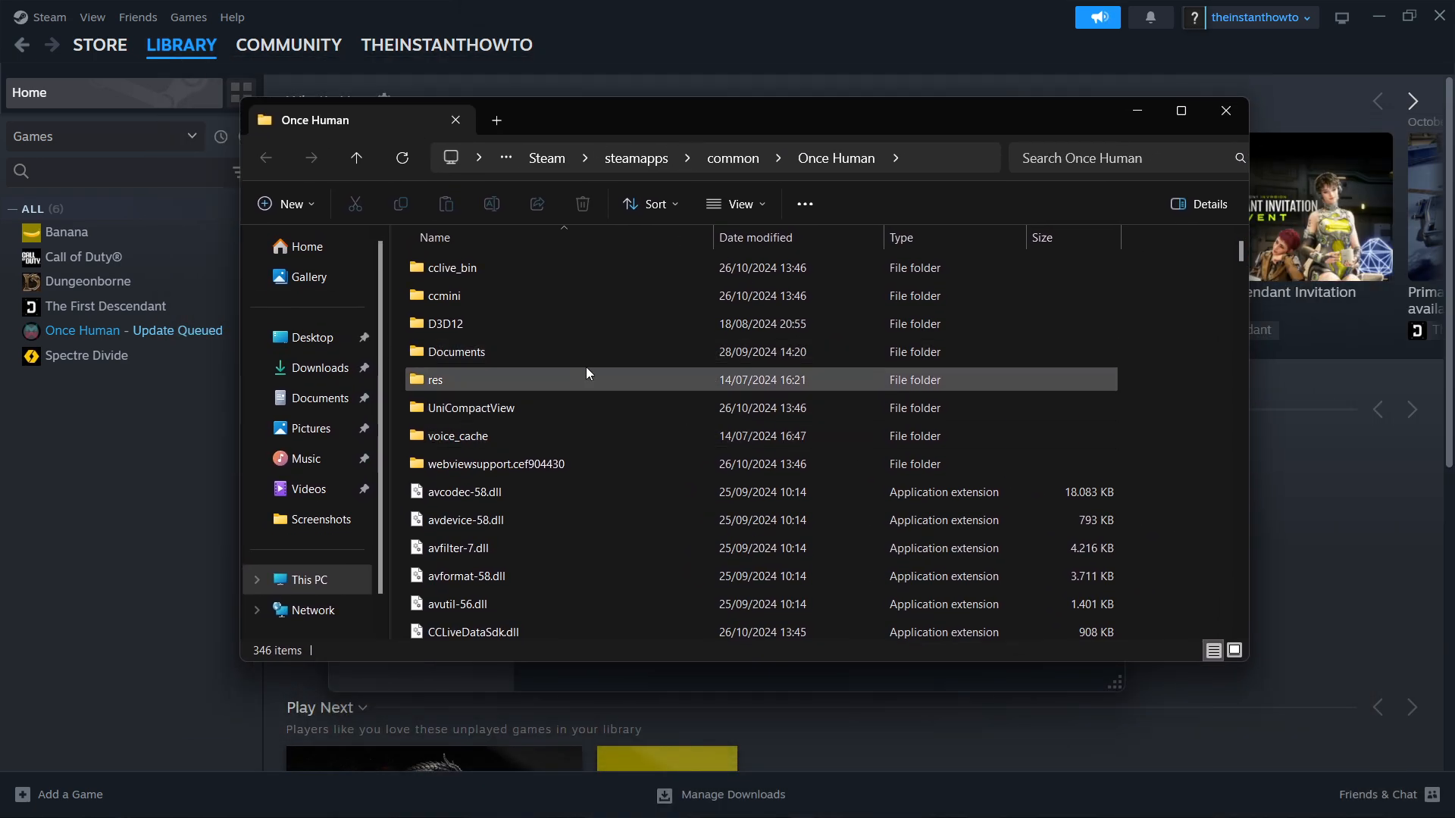
pyautogui.moveTo(545, 336)
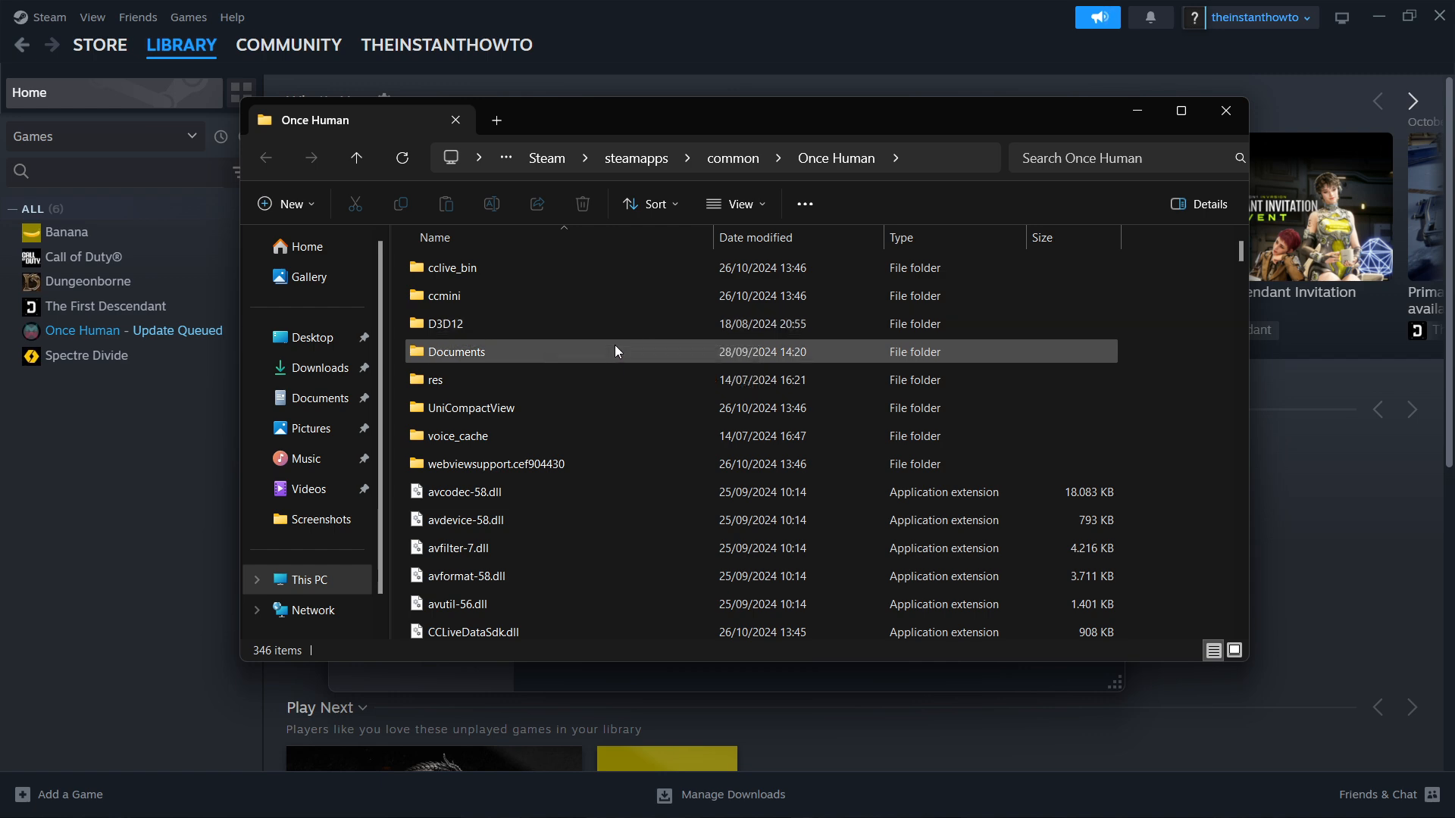
pyautogui.scroll(-3)
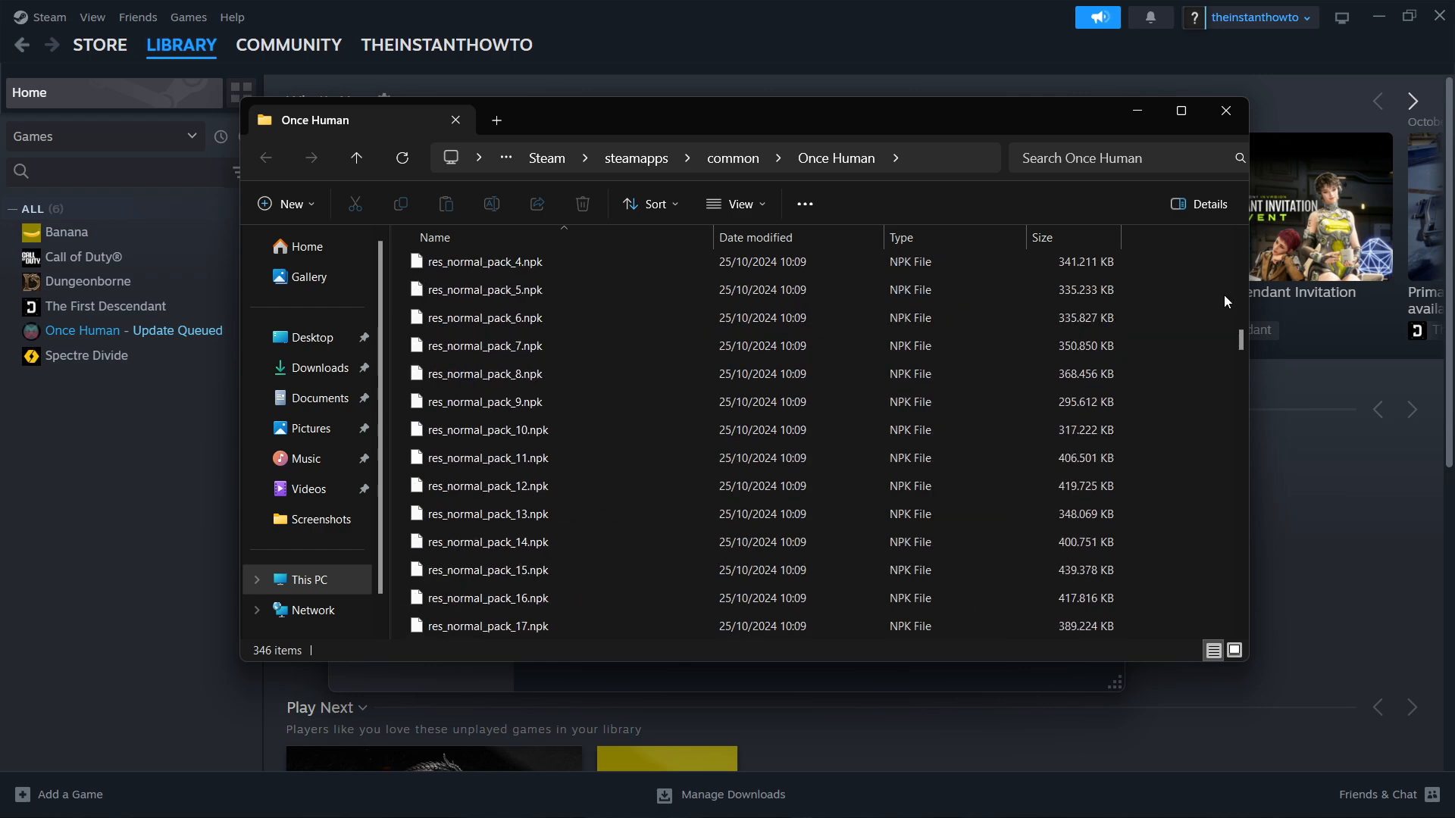
pyautogui.scroll(-3)
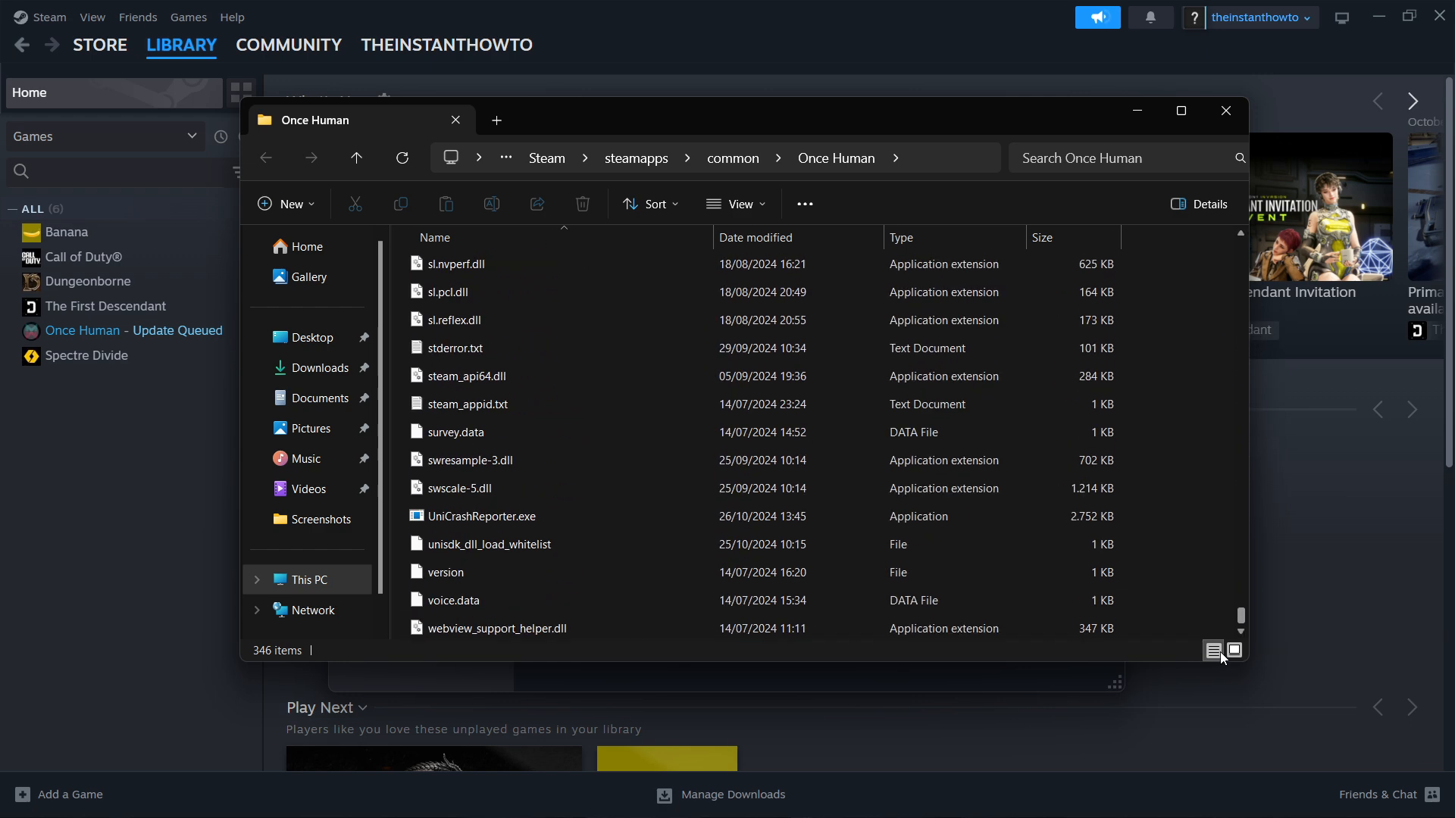
pyautogui.scroll(3)
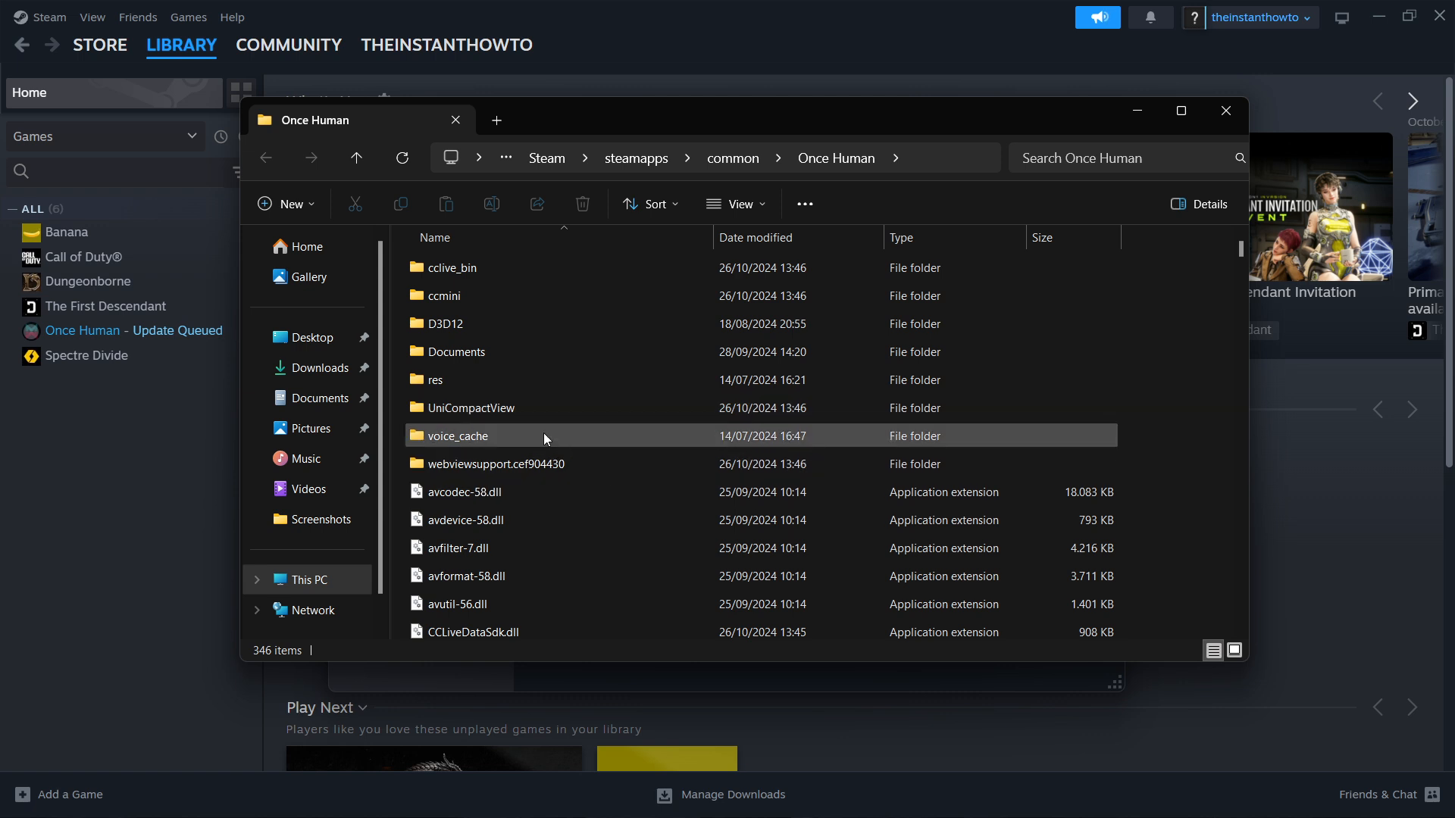
pyautogui.moveTo(657, 386)
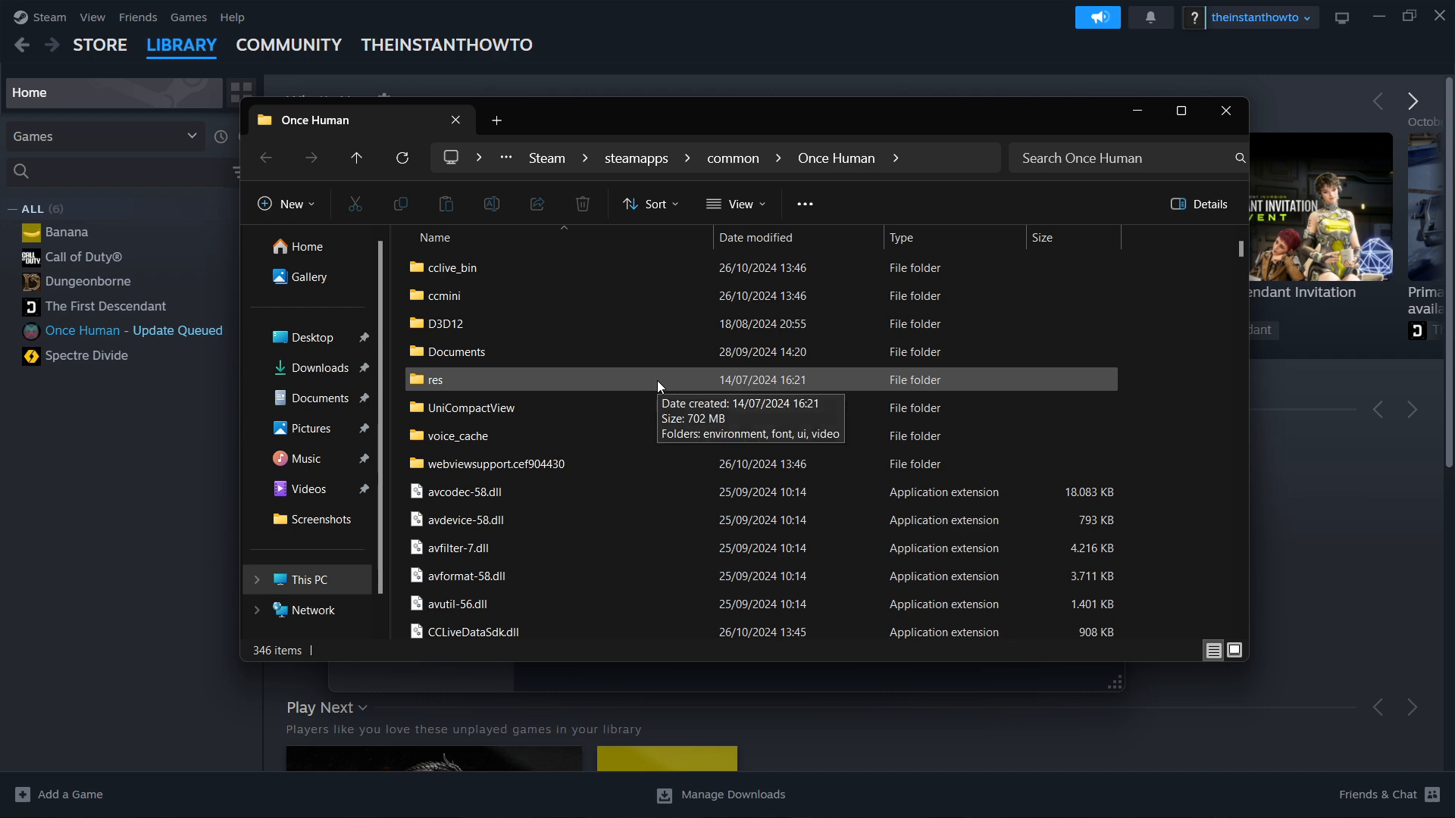
pyautogui.write('sha')
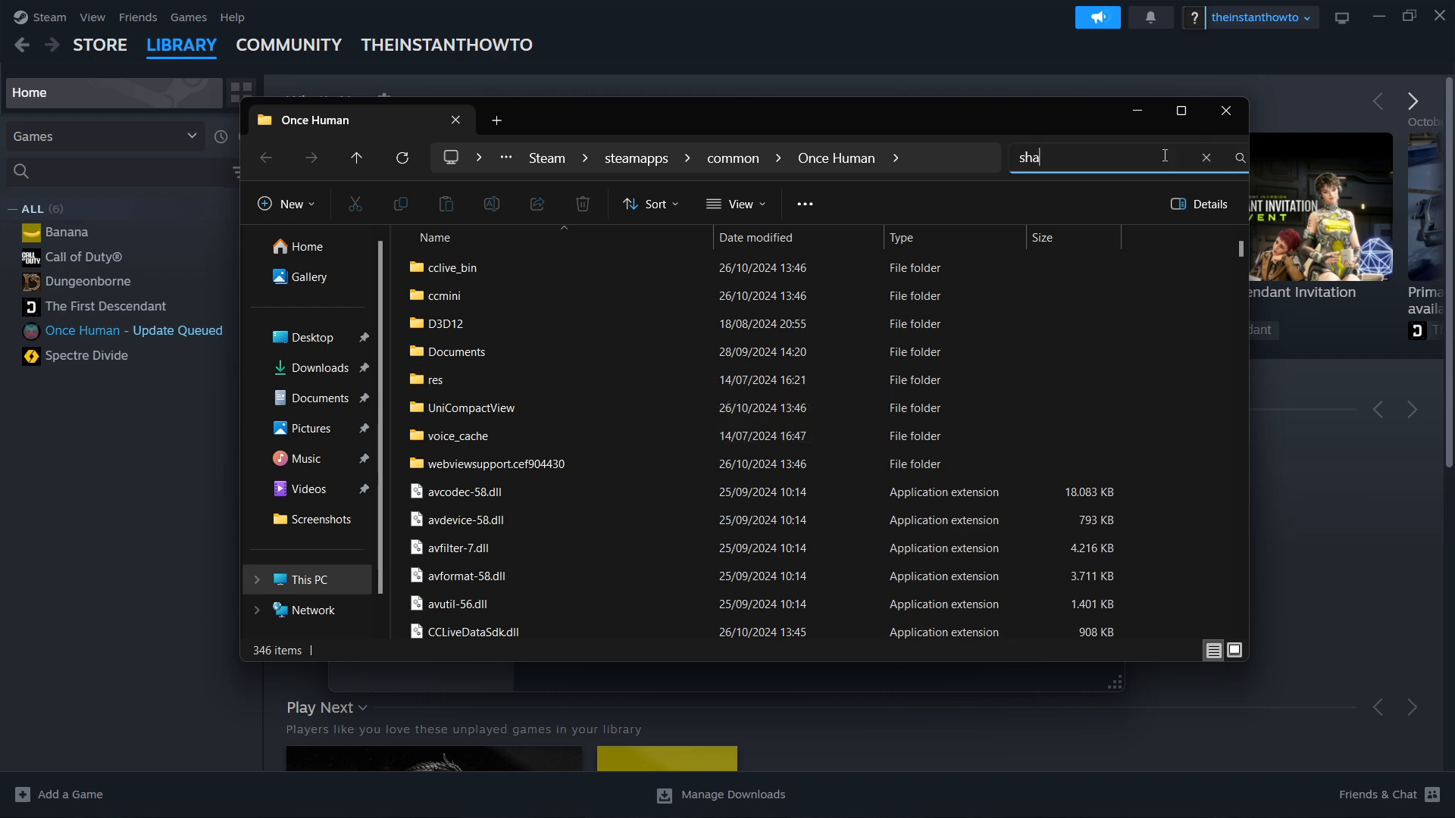
pyautogui.write('der_cache')
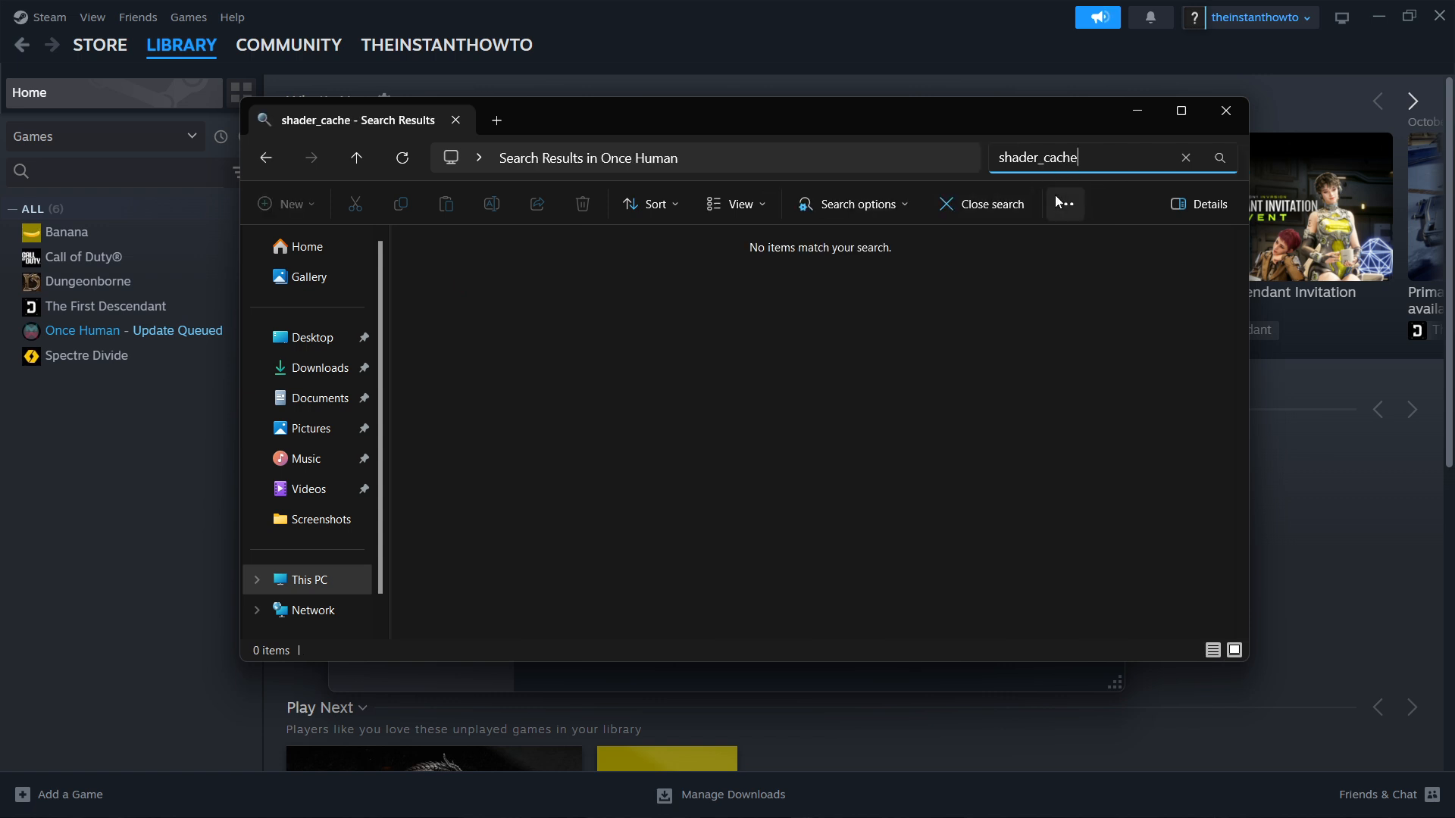
pyautogui.moveTo(1099, 182)
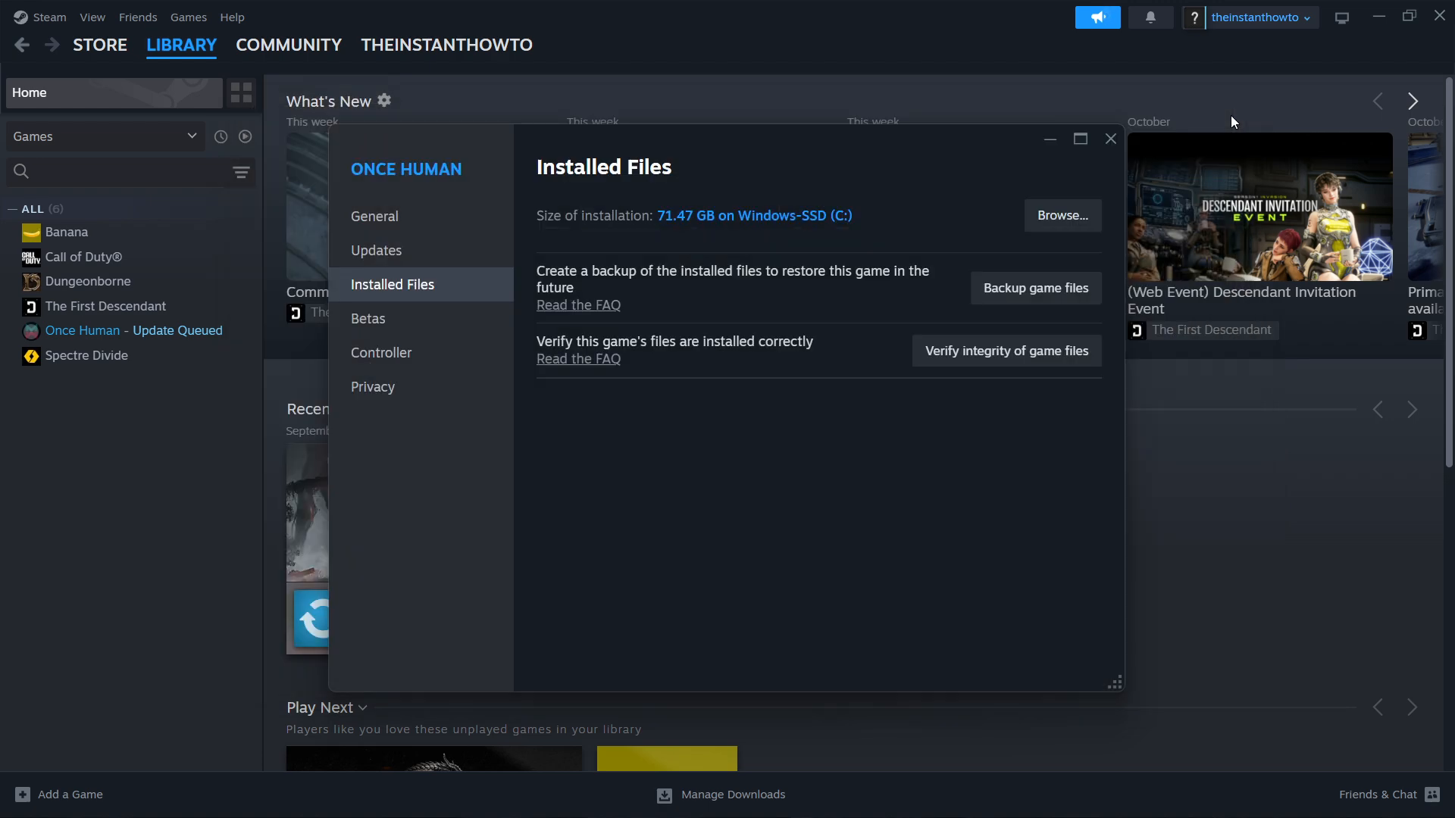
pyautogui.click(1109, 139)
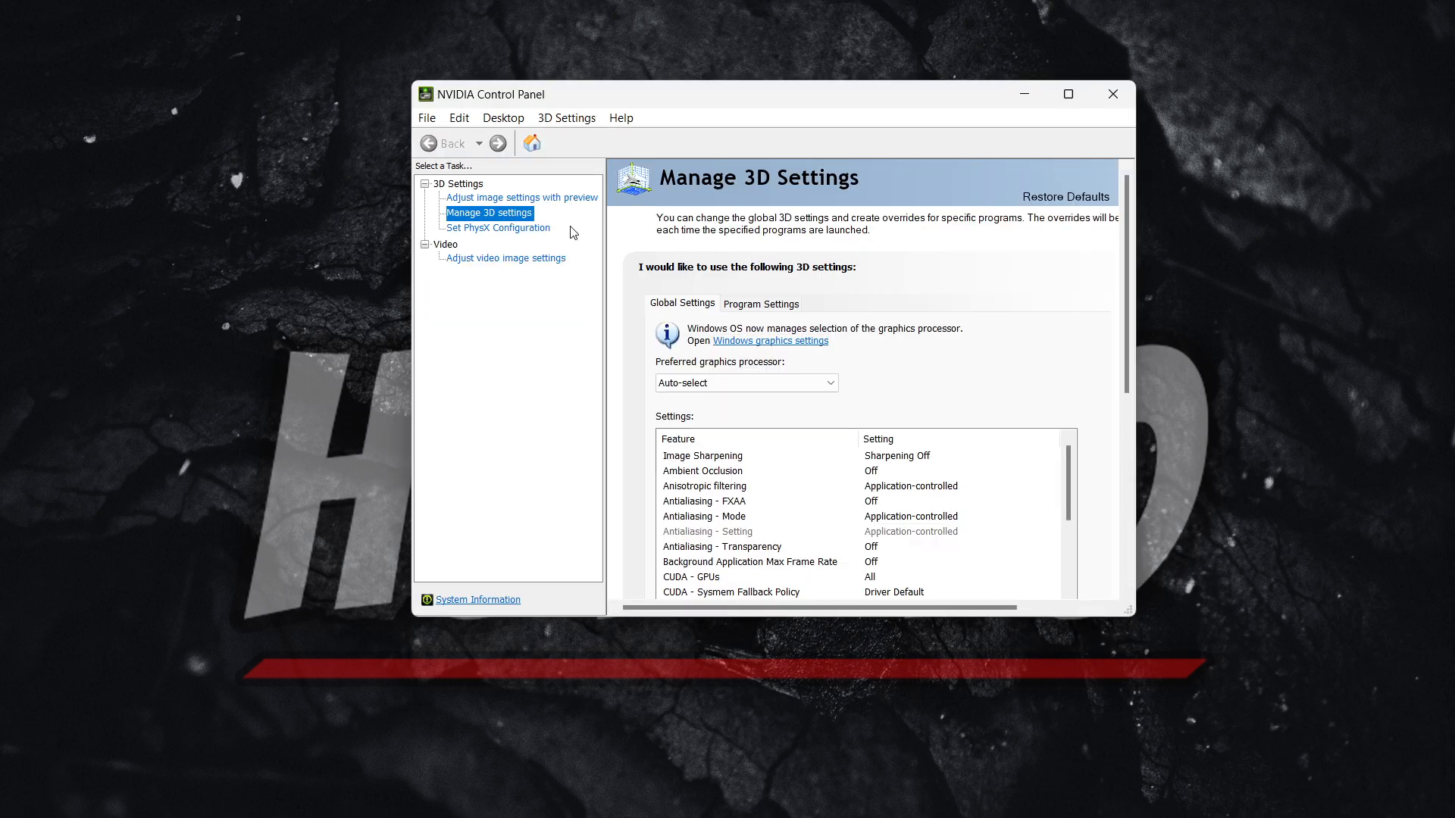
# Reveal Shader Cache Size (Driver Default) in Manage 3D settings under Global Settings
pyautogui.click(456, 183)
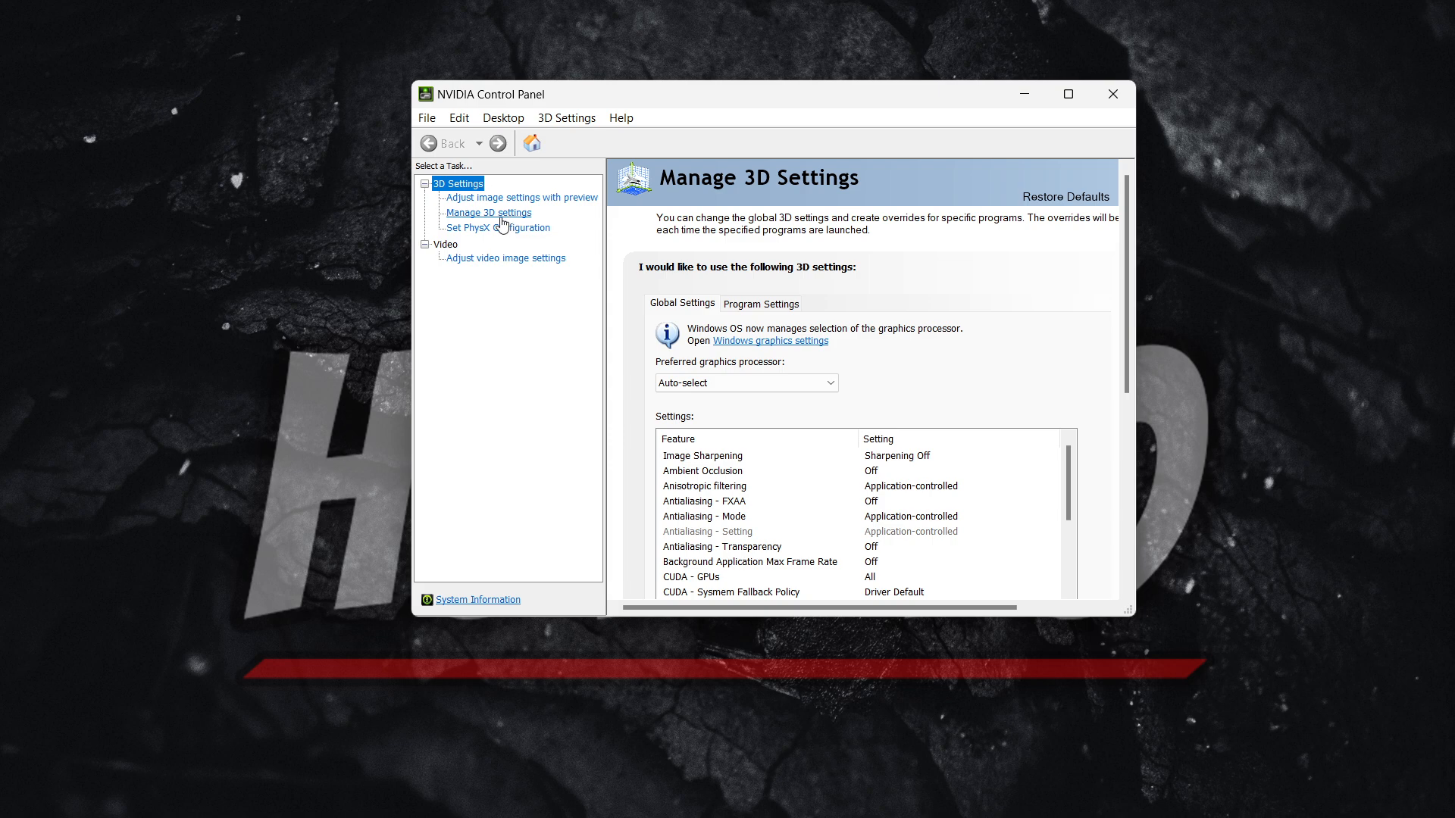
pyautogui.click(488, 213)
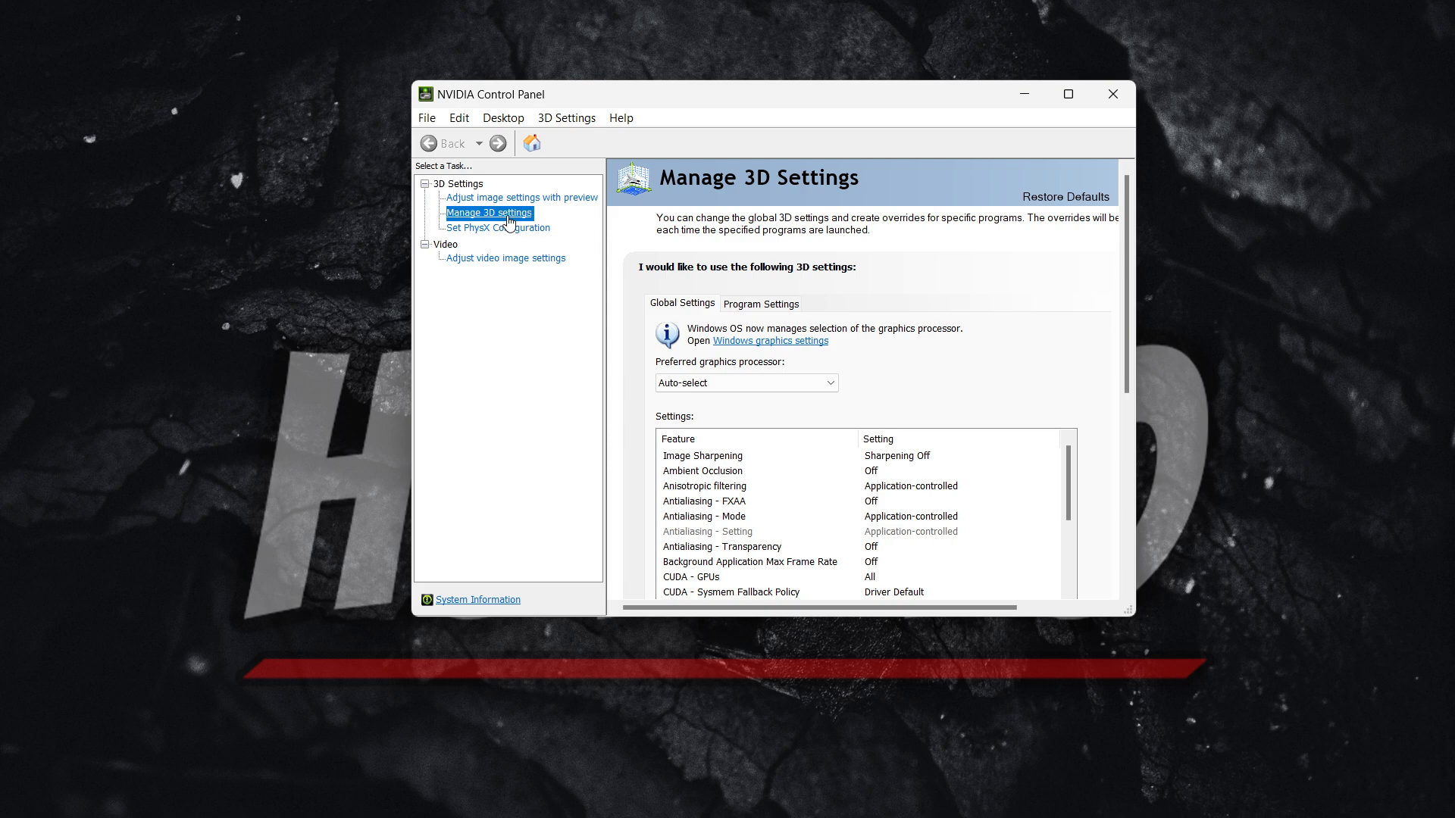
pyautogui.moveTo(684, 306)
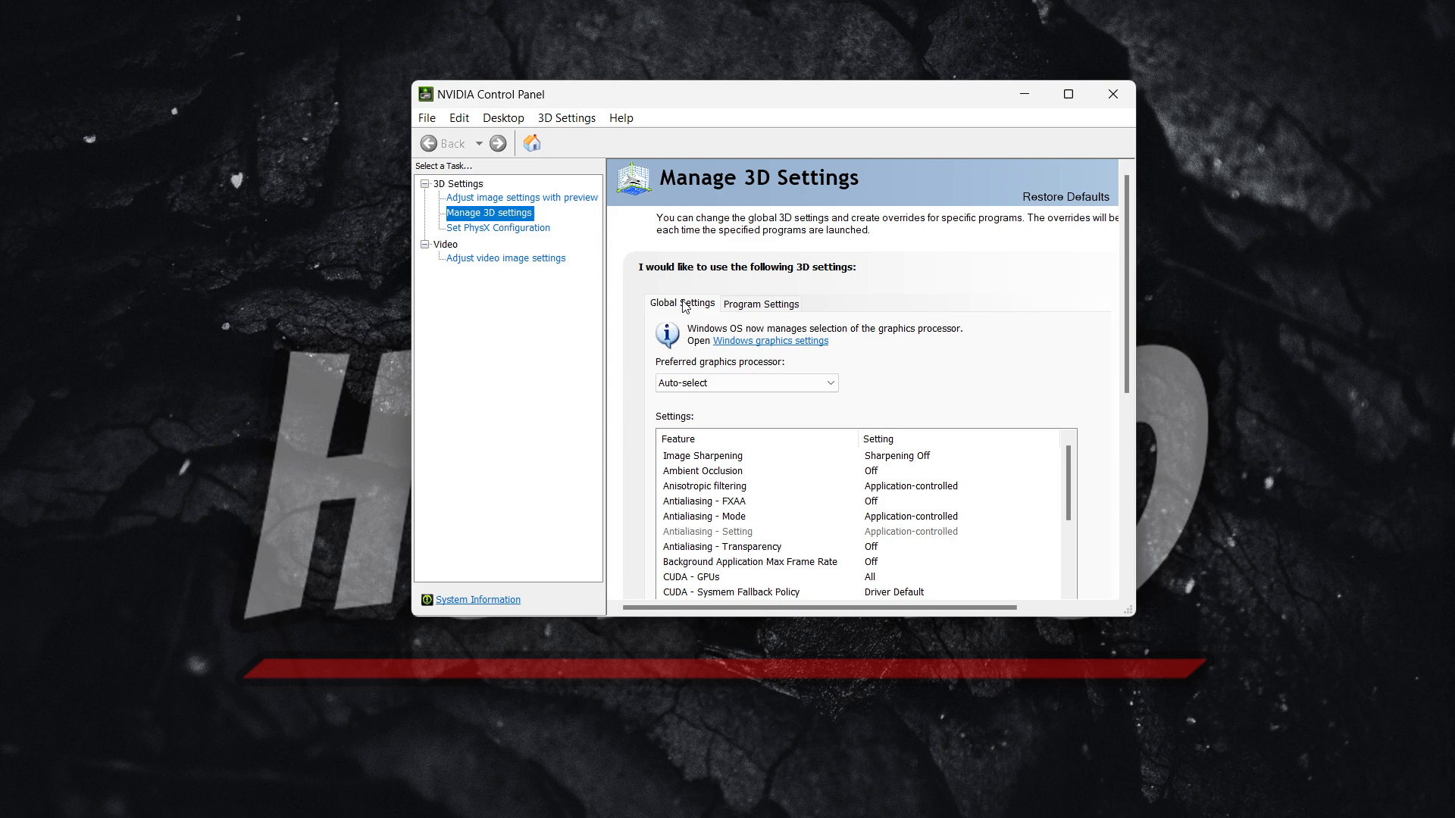
pyautogui.scroll(-3)
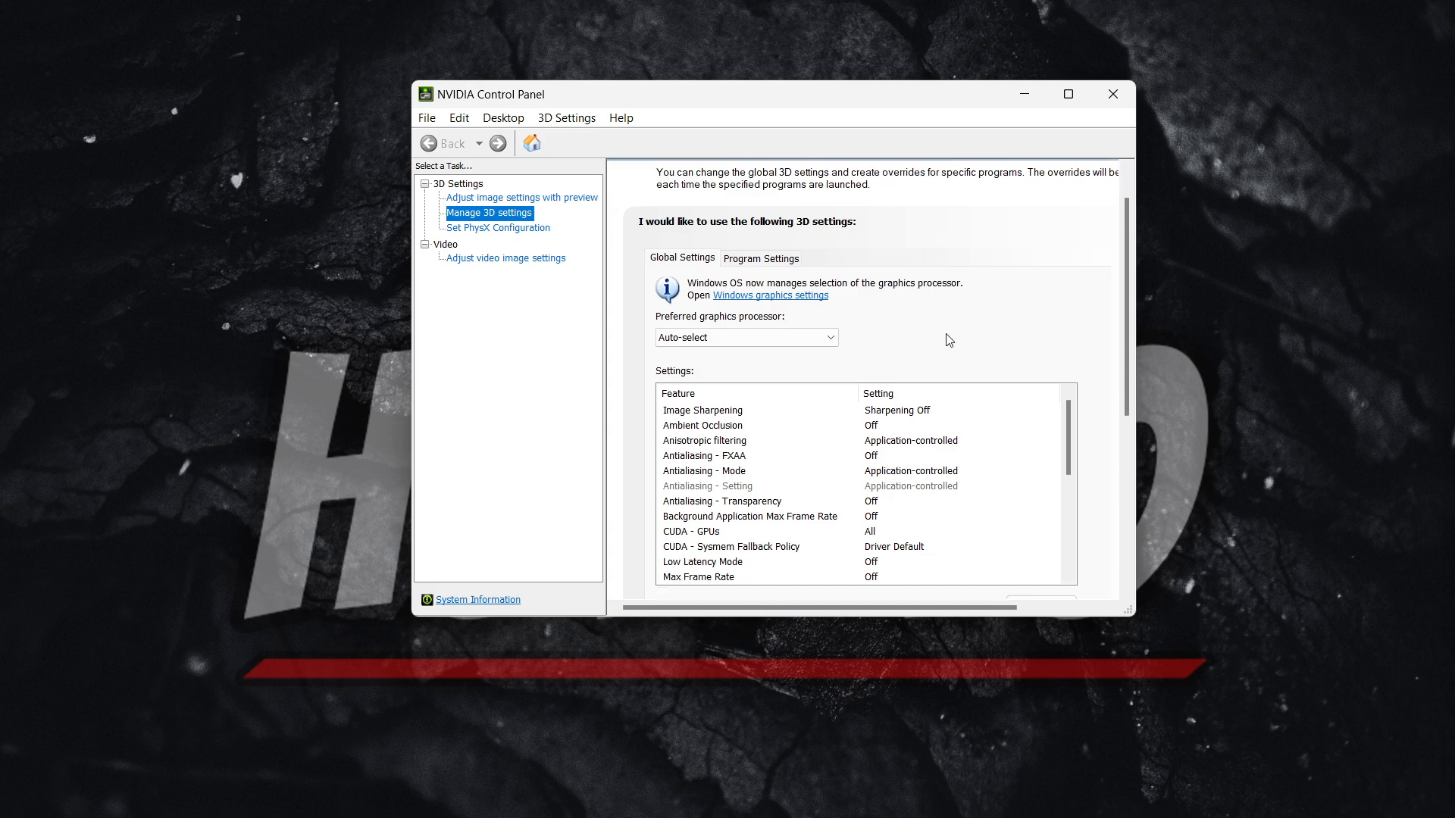
pyautogui.scroll(-3)
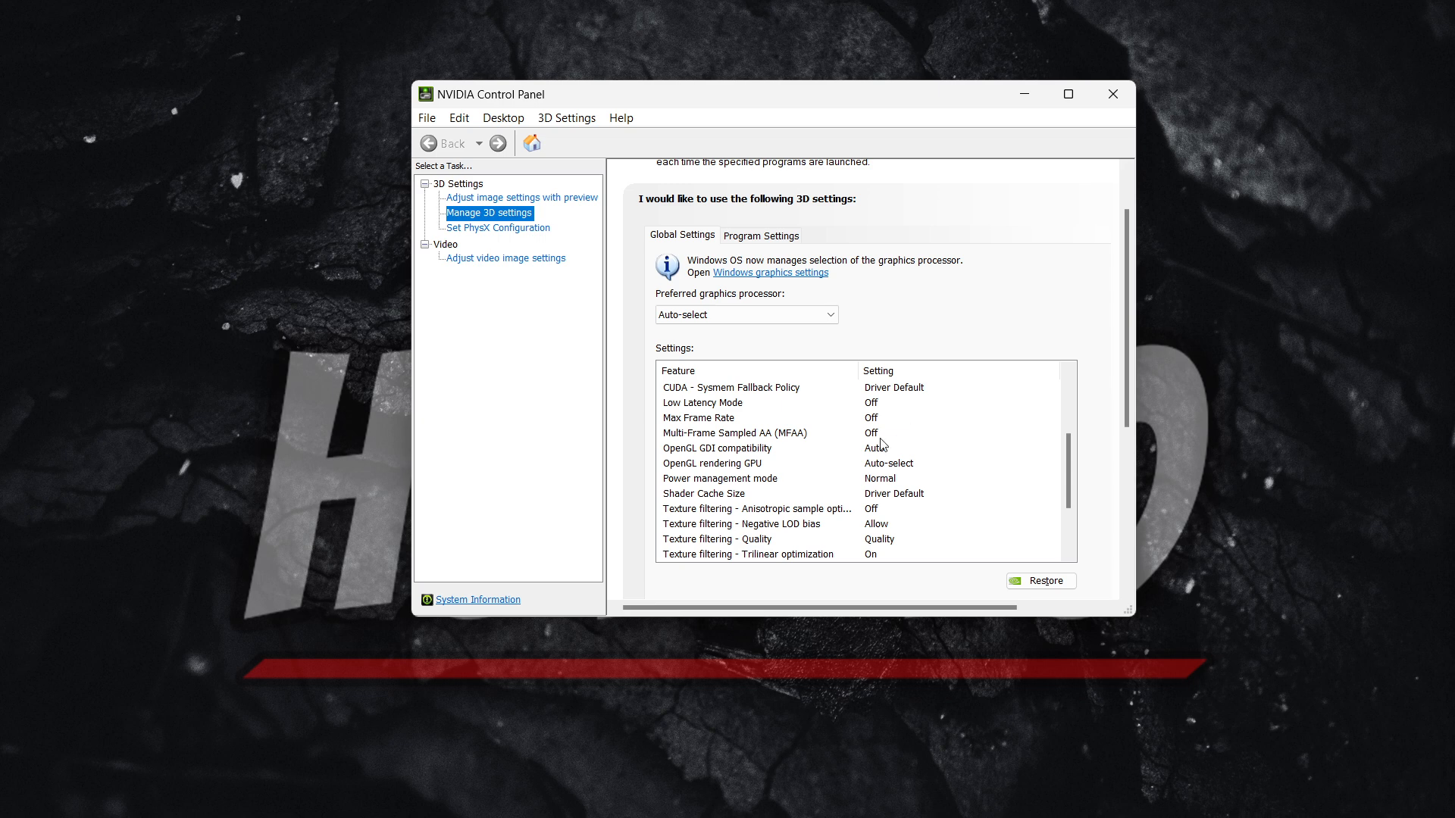
pyautogui.moveTo(709, 501)
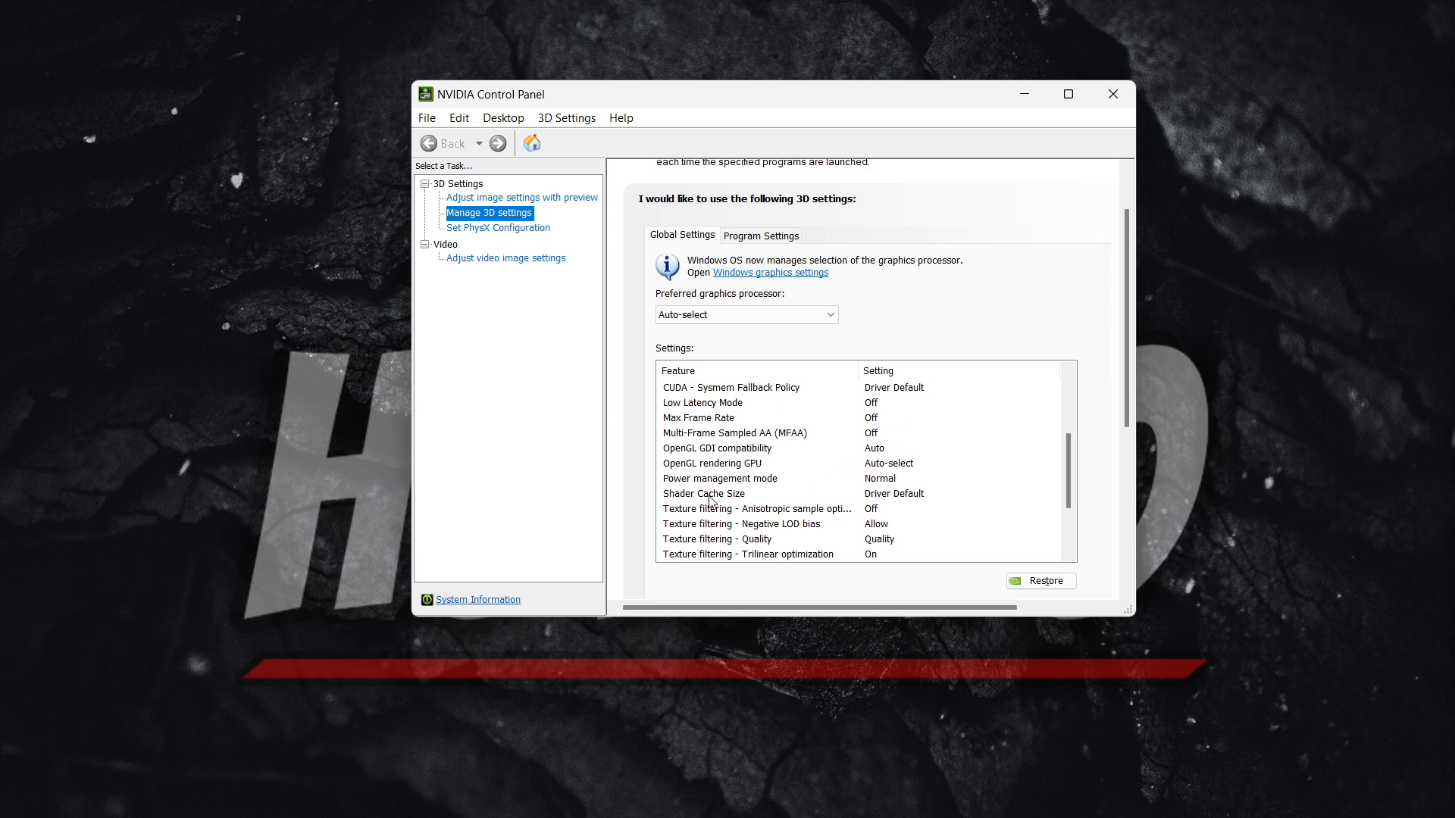
pyautogui.click(703, 492)
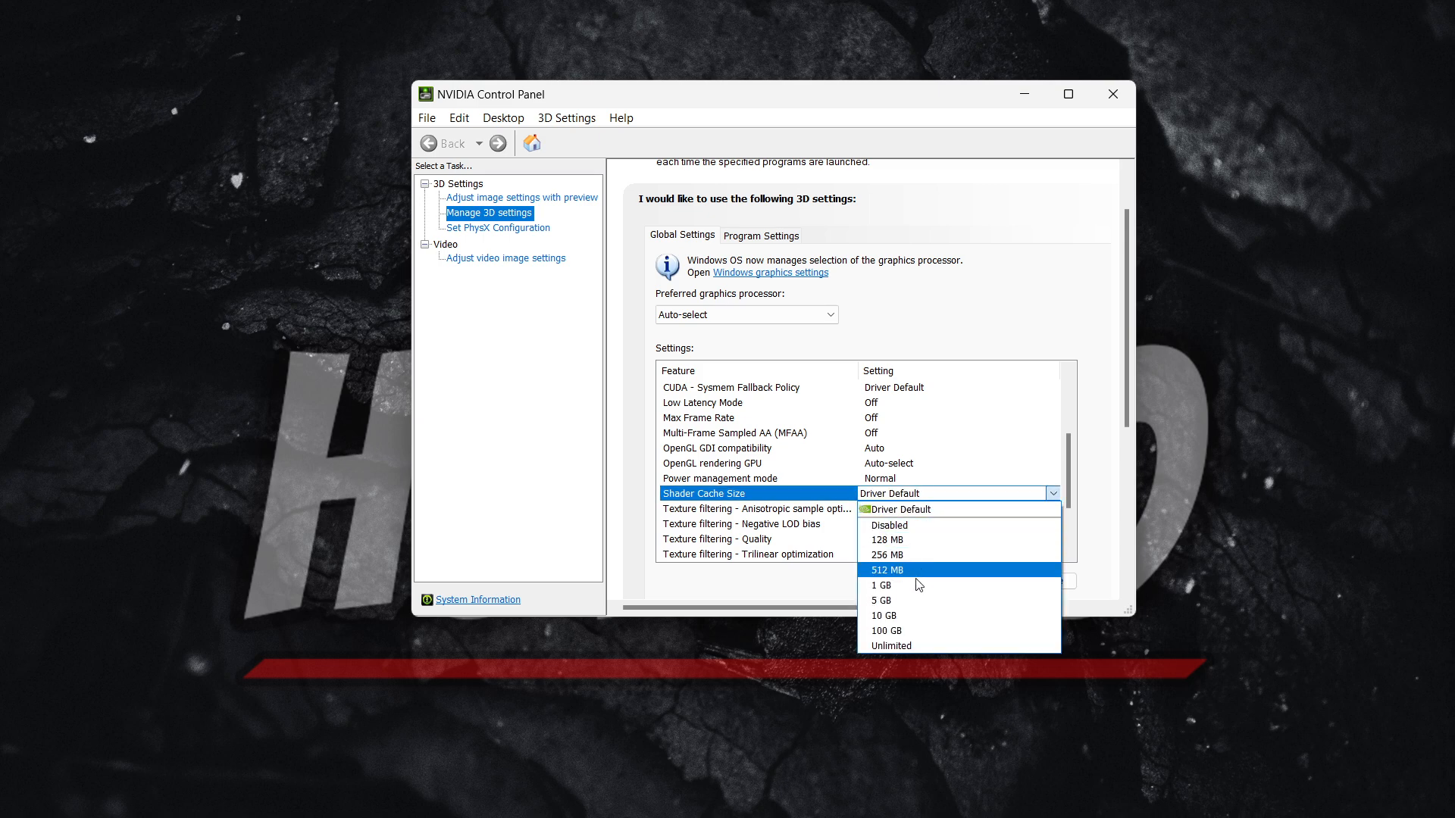
pyautogui.moveTo(909, 630)
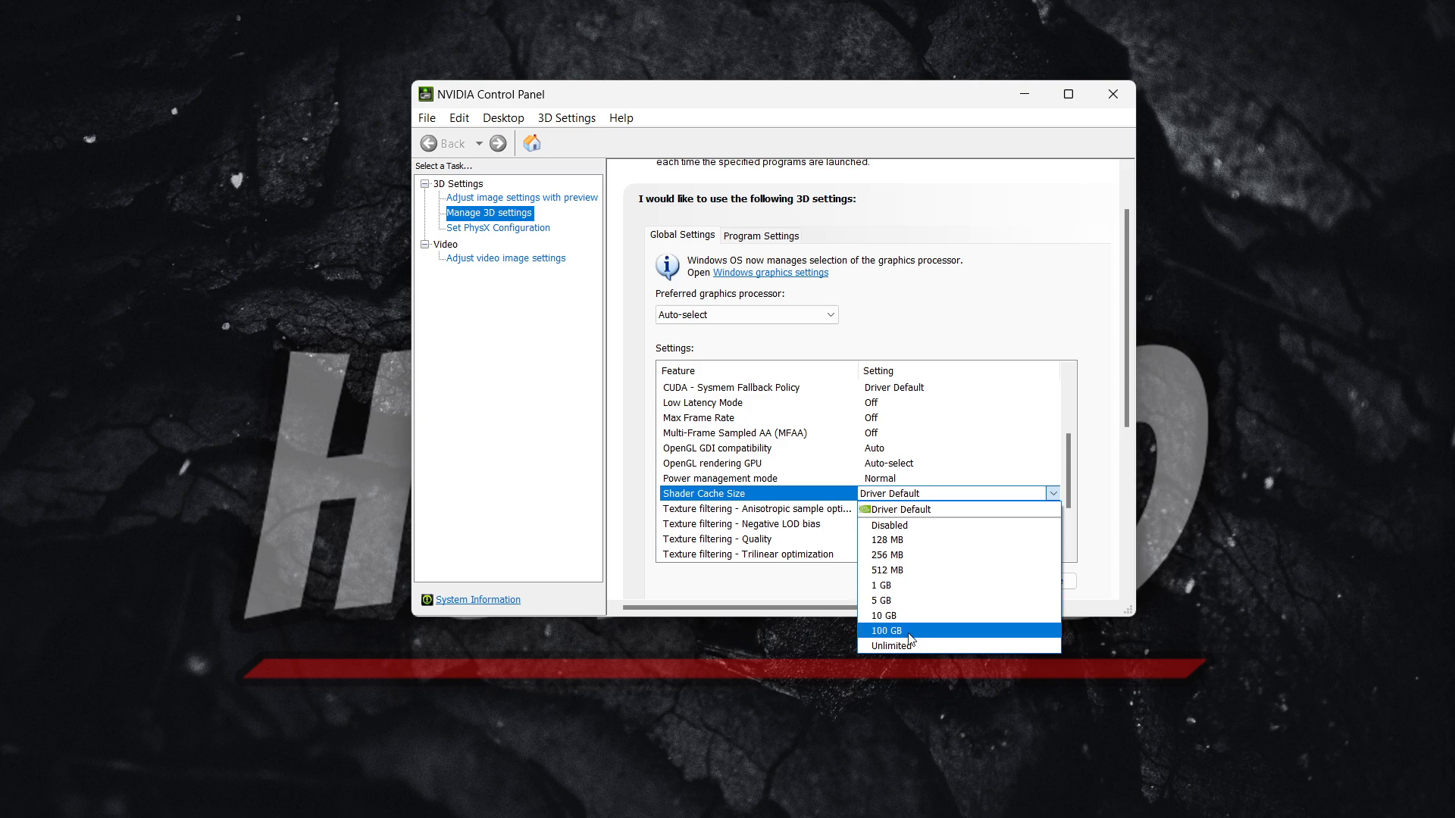
pyautogui.moveTo(911, 638)
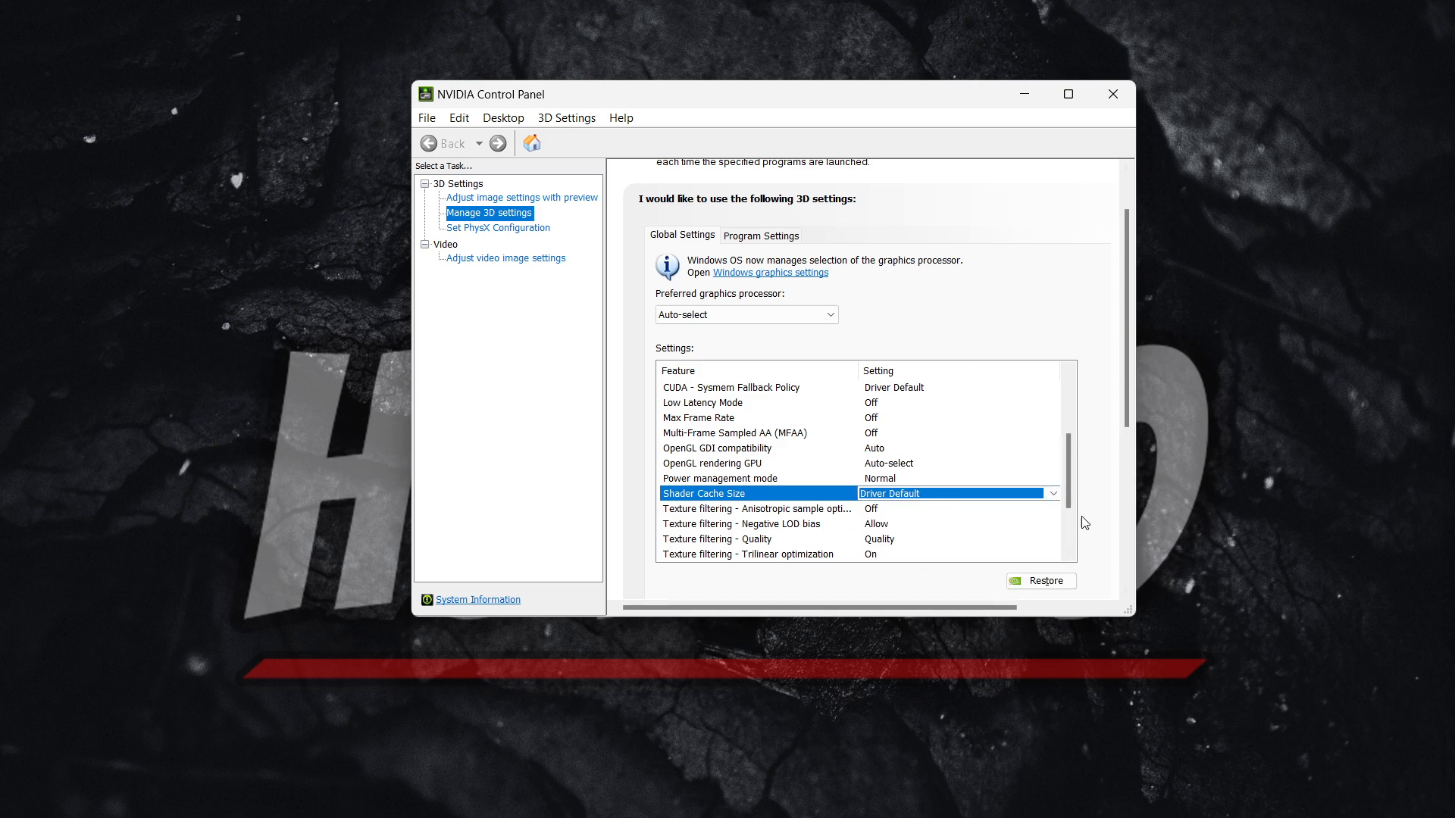
pyautogui.moveTo(889, 215)
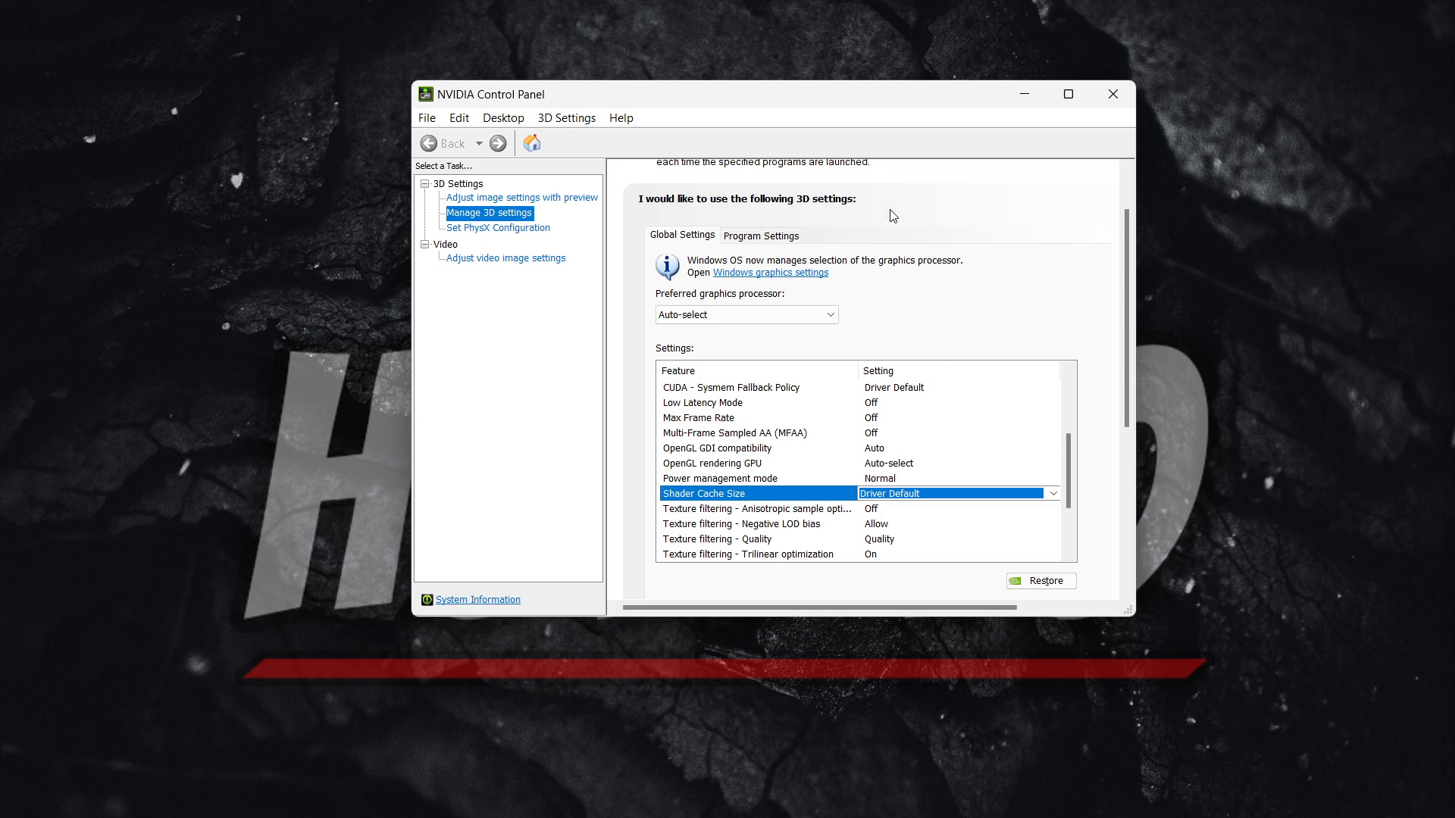
# Enable Debug Mode from NVIDIA Control Panel's Help menu
pyautogui.click(621, 118)
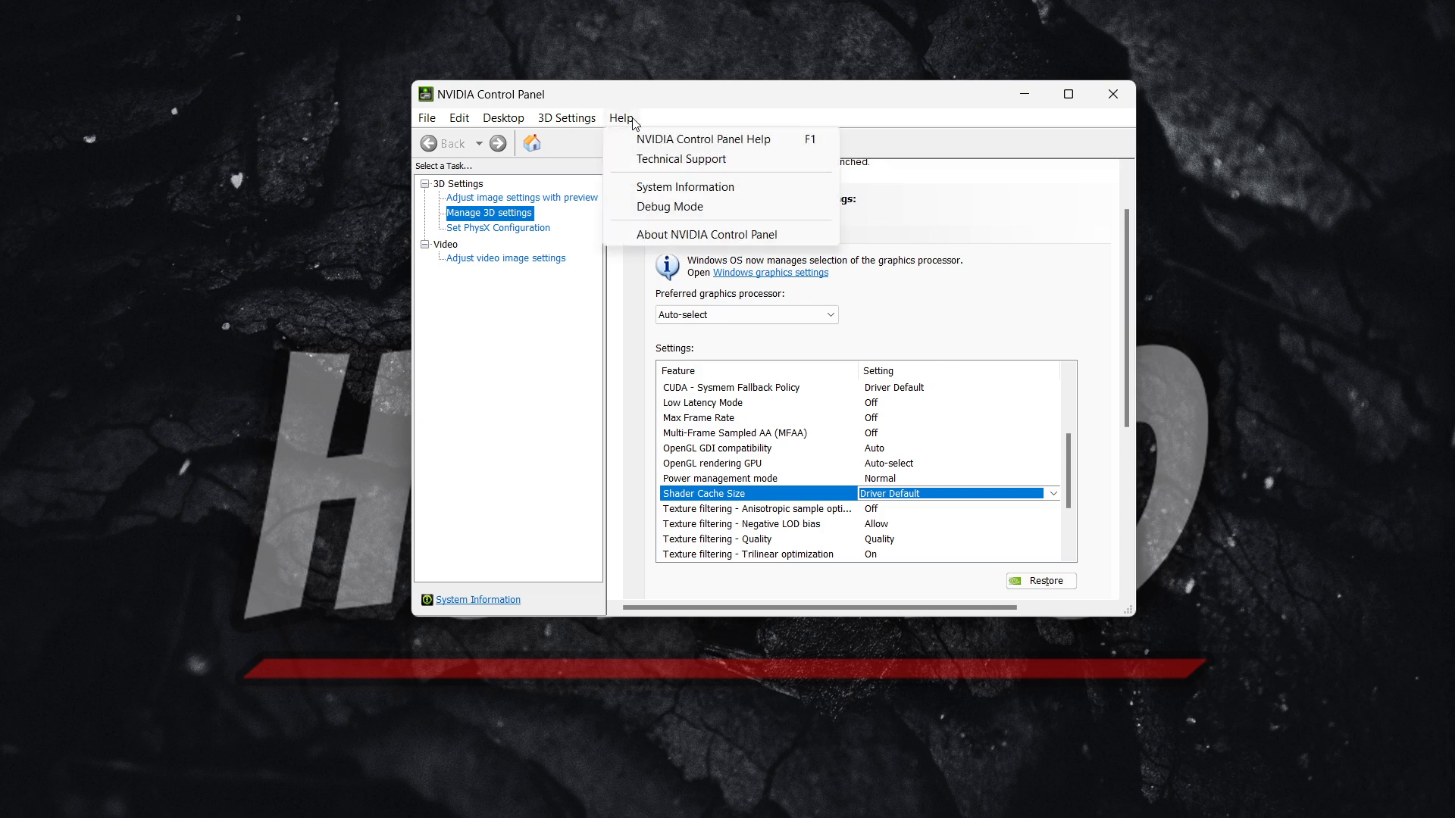
pyautogui.moveTo(667, 208)
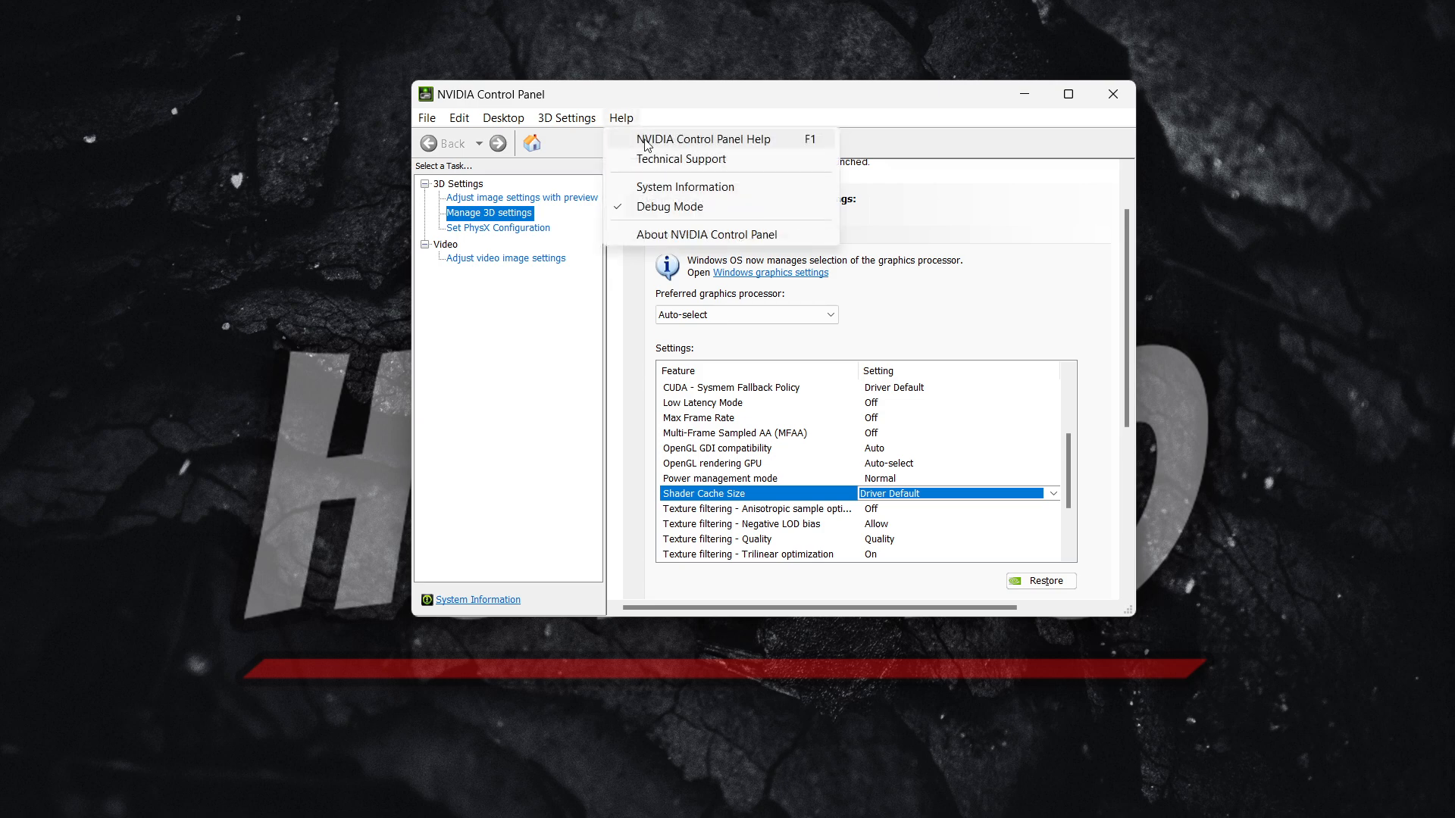
pyautogui.moveTo(611, 218)
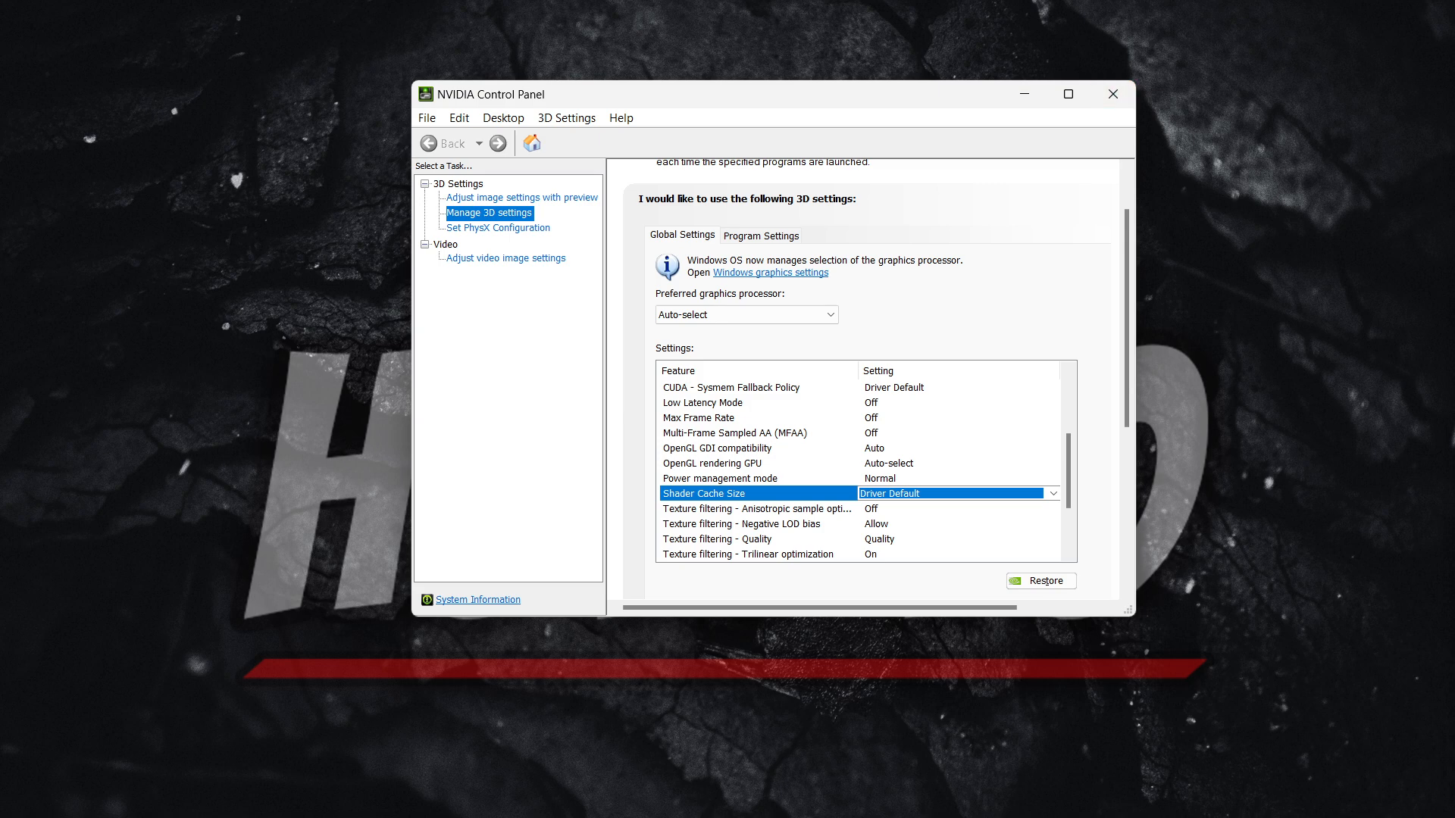
pyautogui.moveTo(1134, 144)
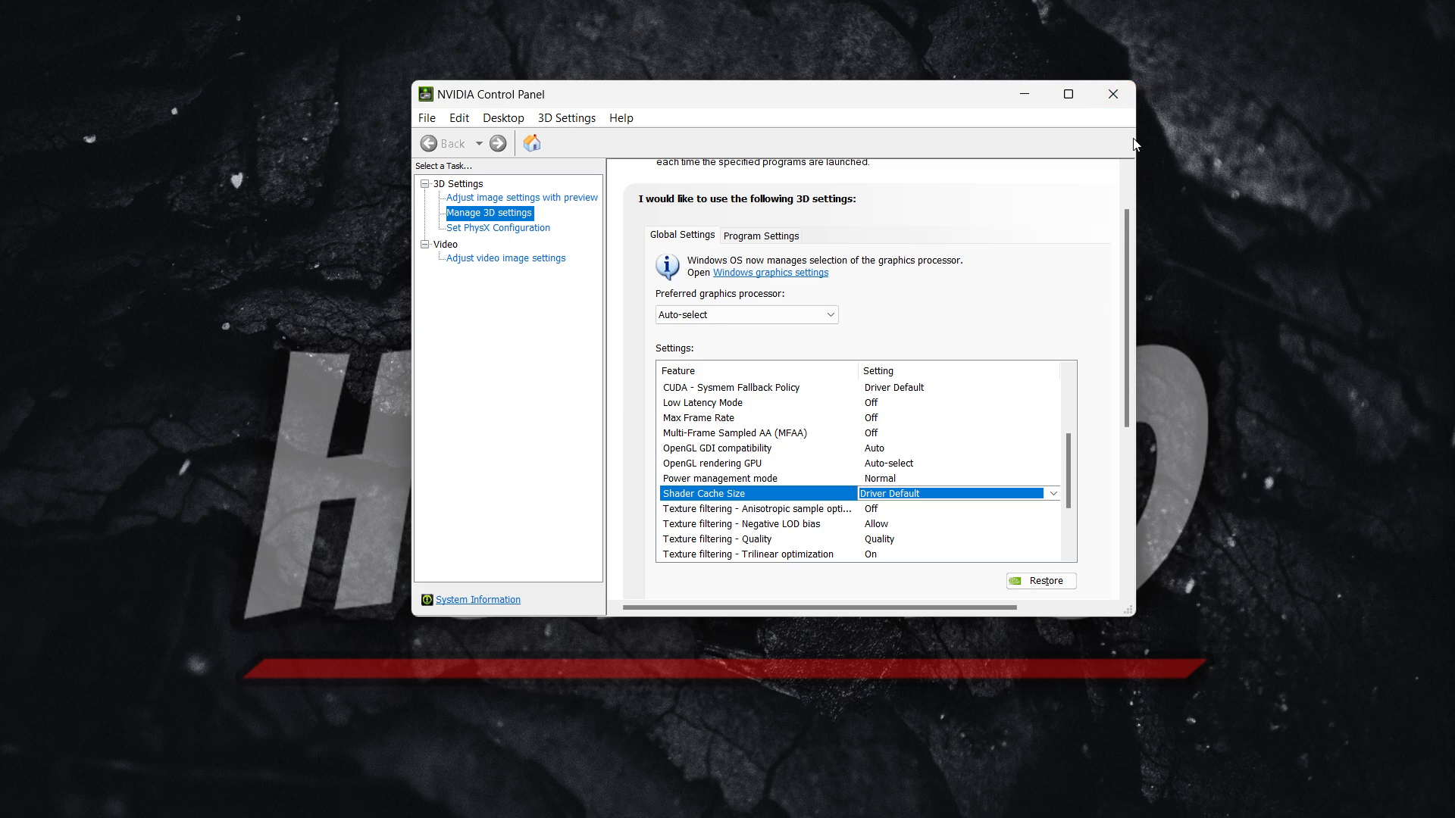
pyautogui.moveTo(1106, 135)
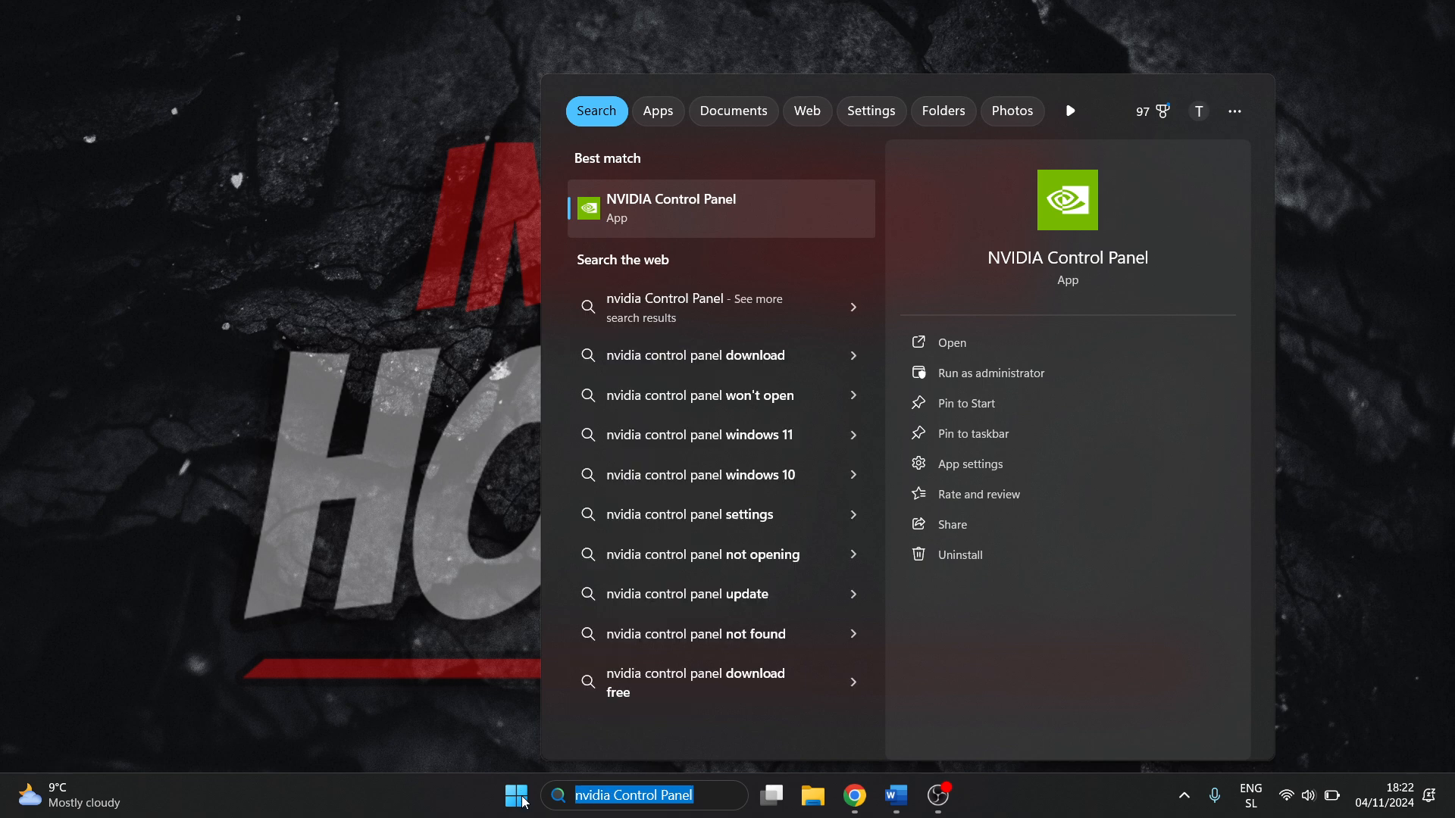
# Search 'amd' to surface AMD Software: Adrenalin Edition as best match
pyautogui.write('amd')
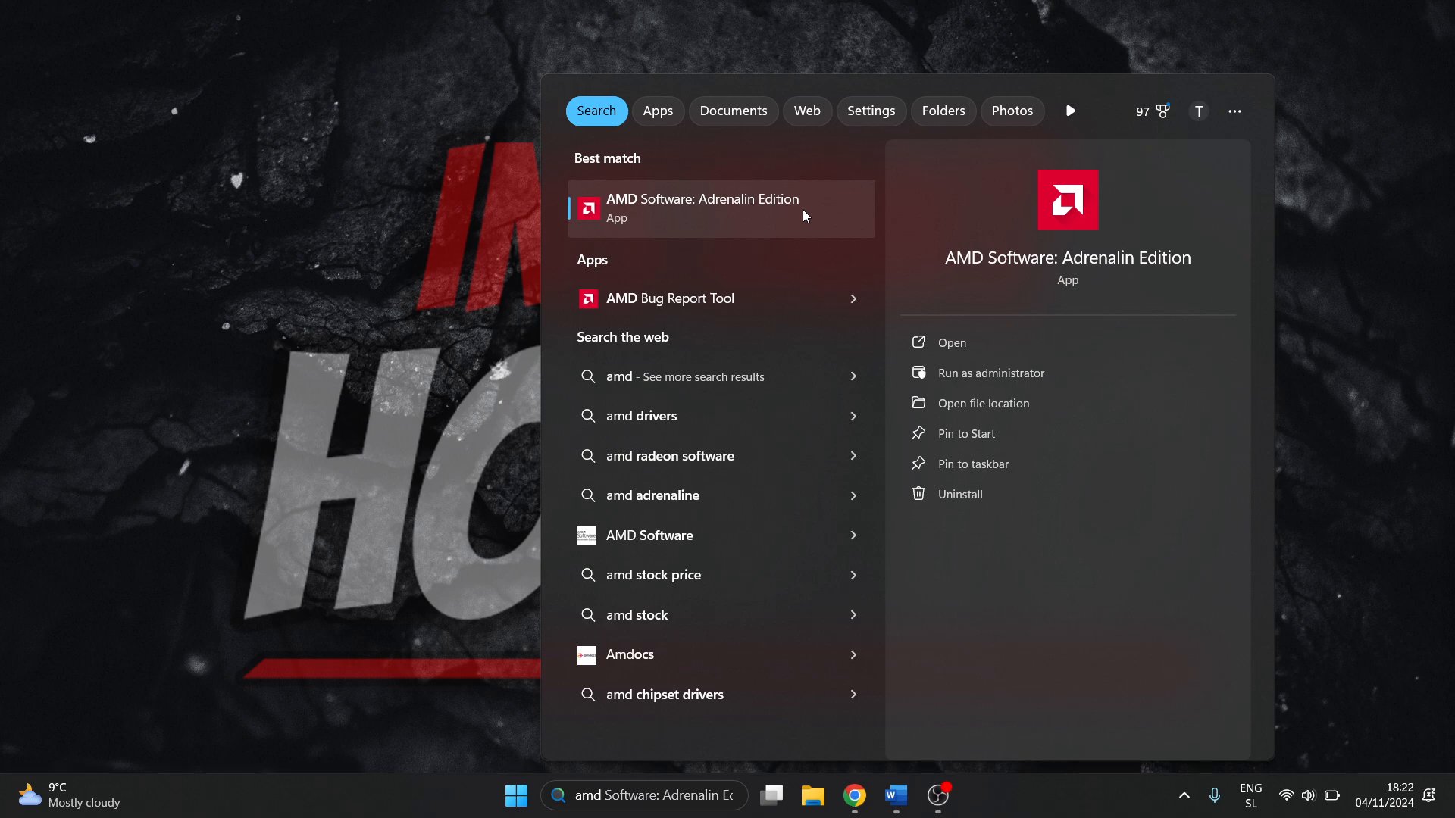
pyautogui.moveTo(727, 219)
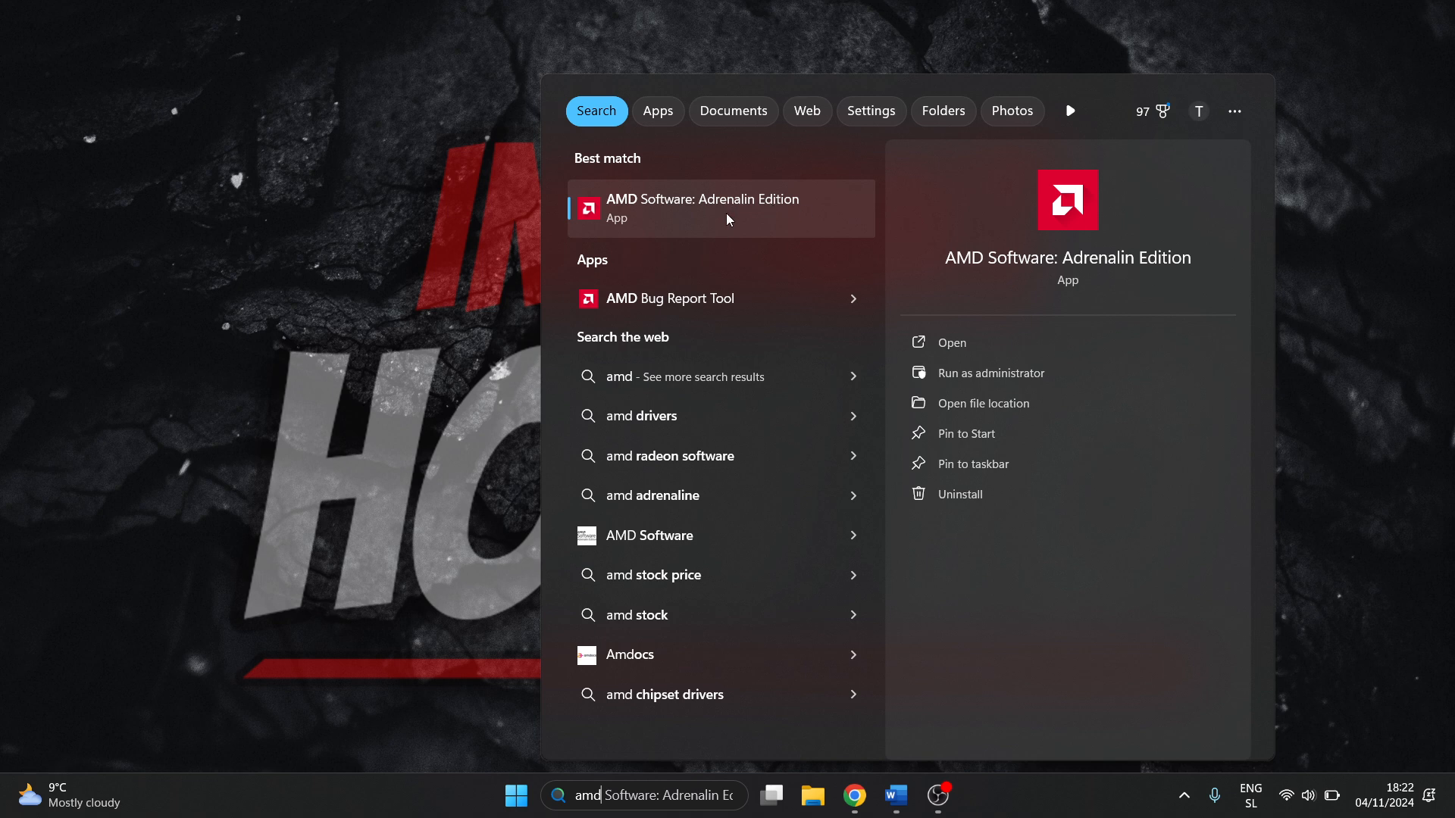